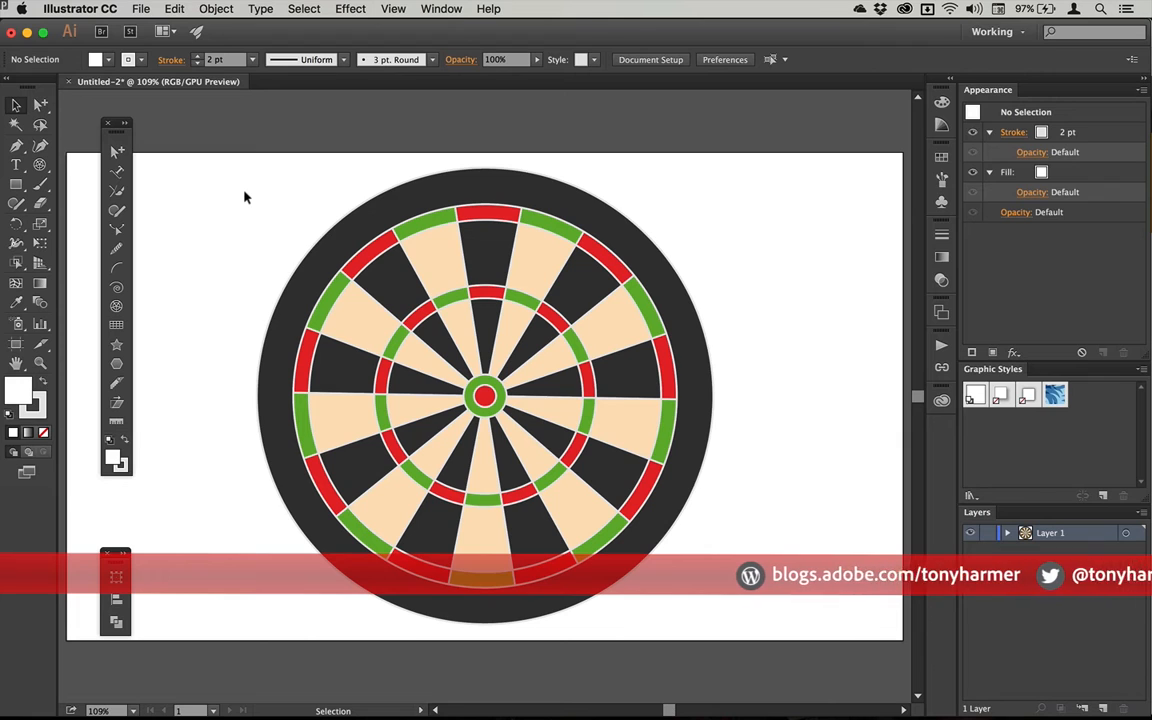
Select the finished dartboard artwork as one group with the Selection Tool.
{"action": "left_click", "coordinate": [485, 395]}
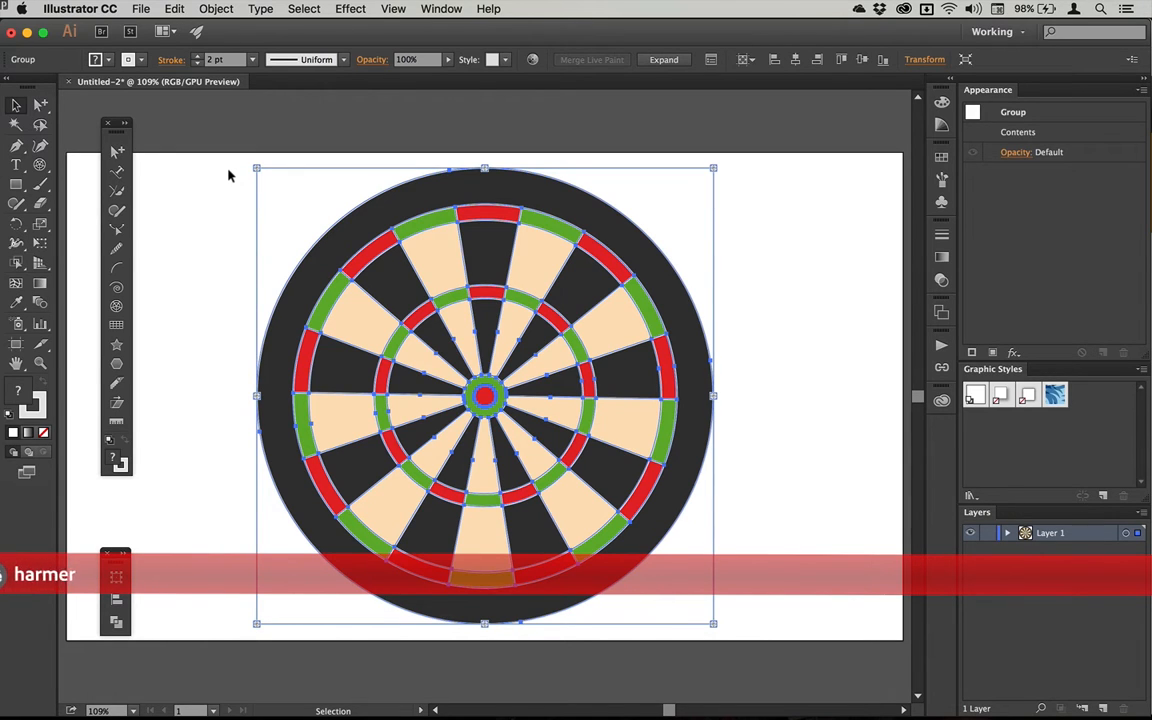
Delete the selected dartboard and move the floating tools panel back into place.
{"action": "key", "text": "Delete"}
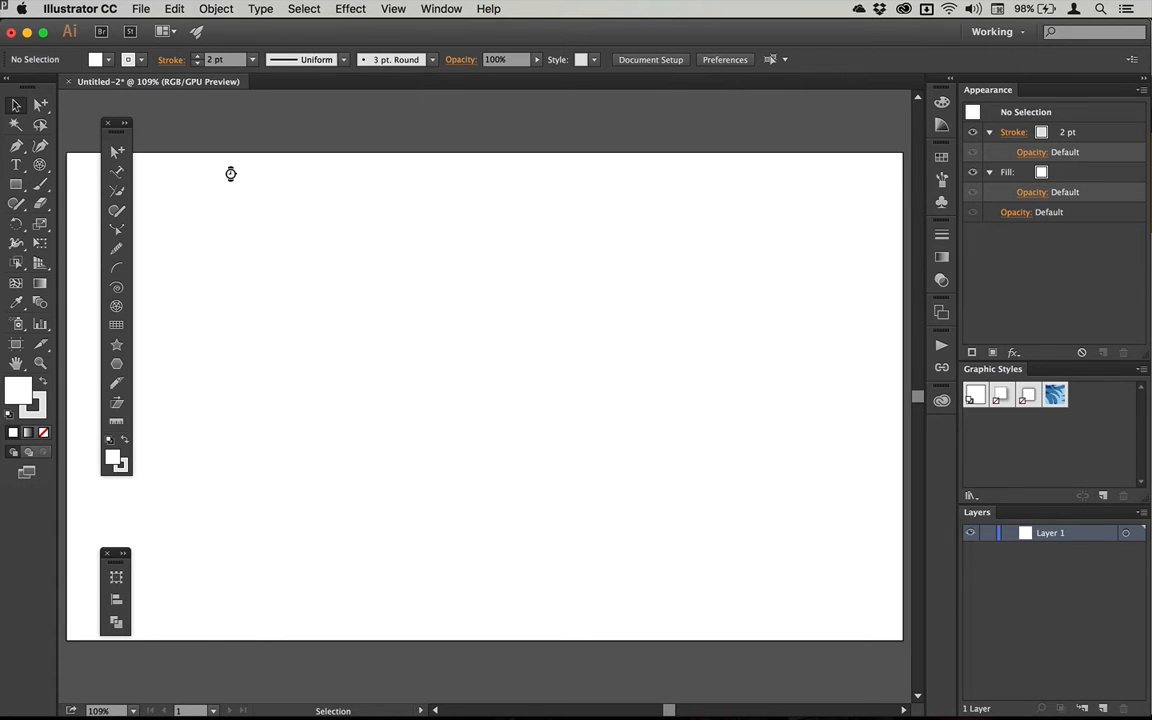
{"action": "mouse_move", "coordinate": [438, 282]}
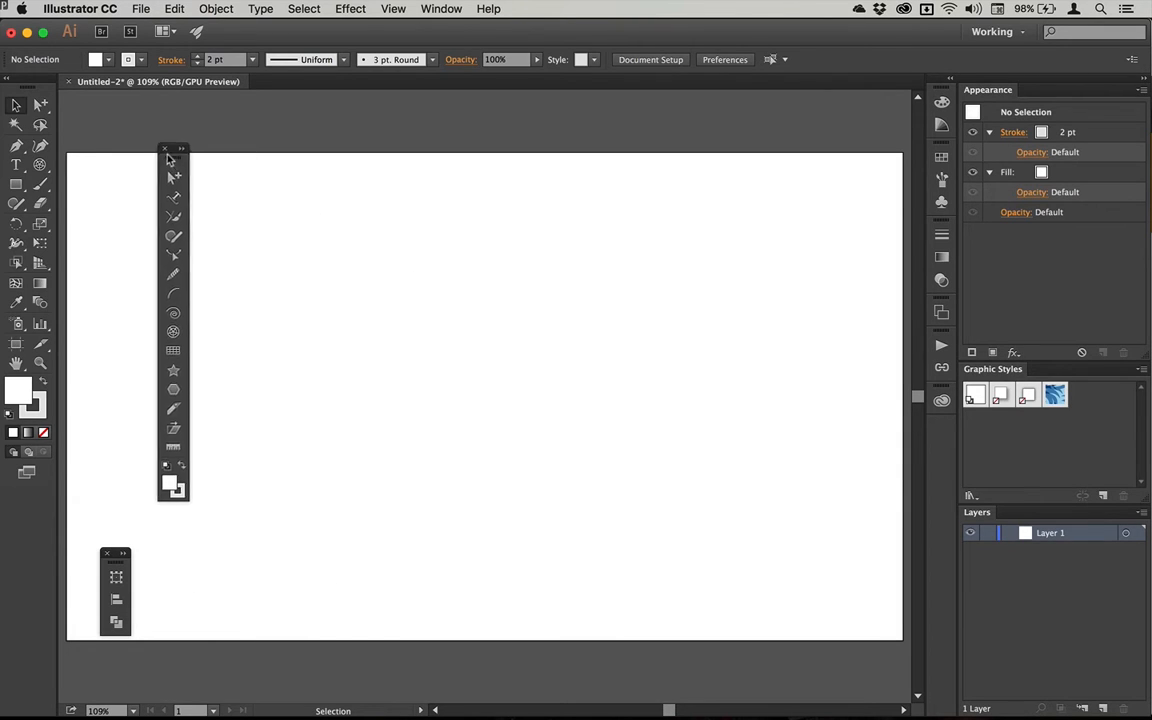
{"action": "left_click_drag", "start_coordinate": [181, 148], "coordinate": [122, 126]}
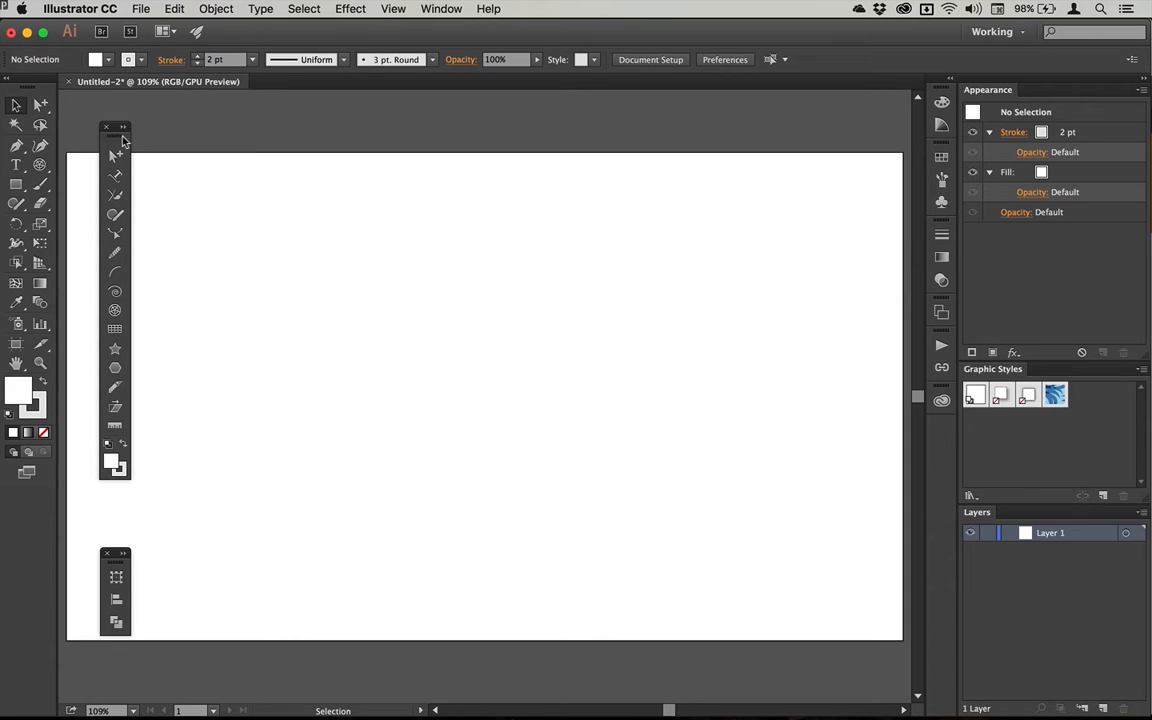
{"action": "mouse_move", "coordinate": [425, 8]}
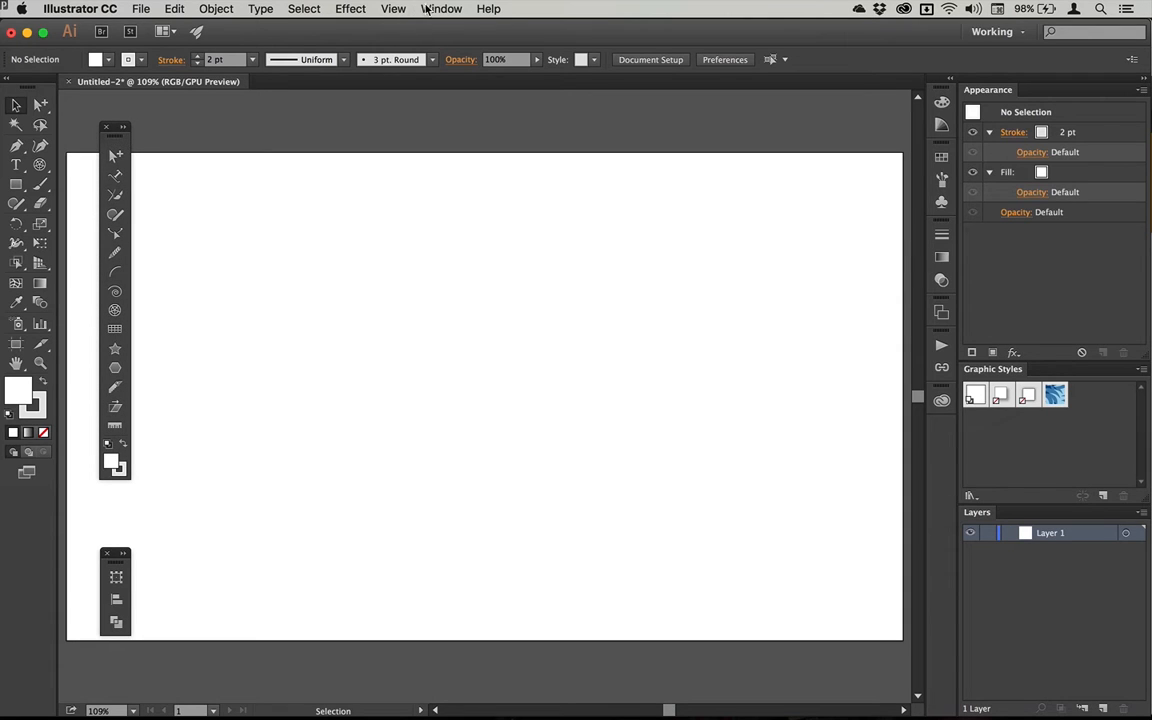
{"action": "left_click", "coordinate": [441, 8]}
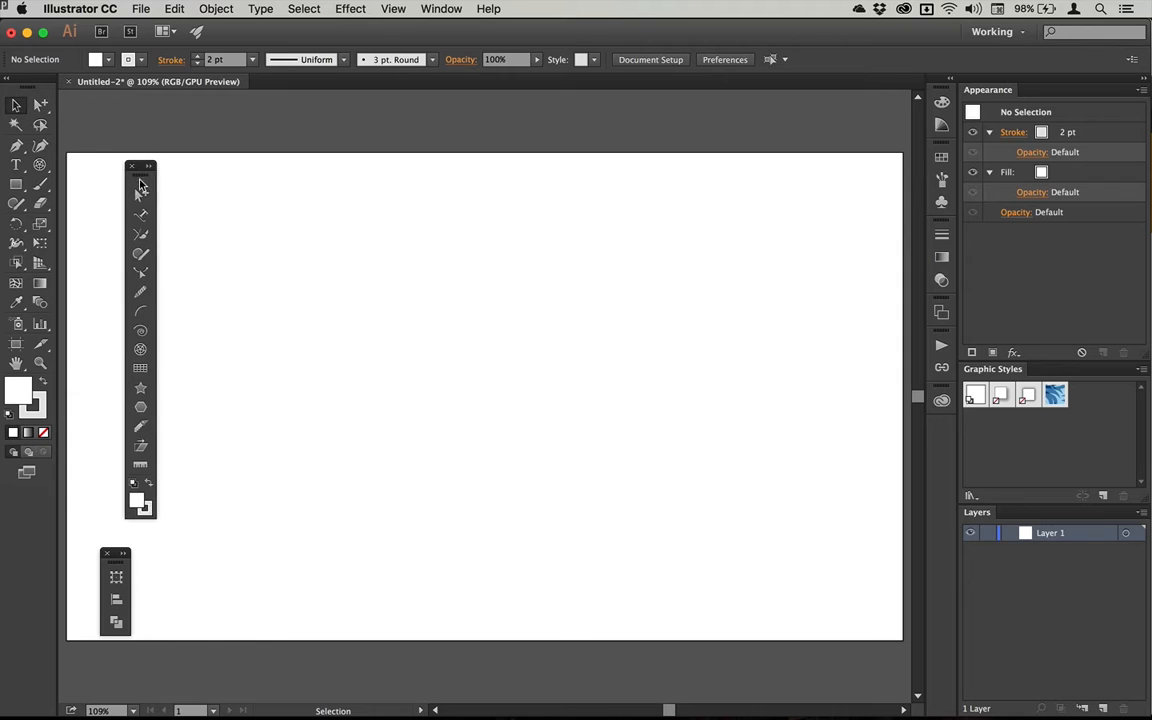
{"action": "left_click_drag", "start_coordinate": [140, 166], "coordinate": [118, 119]}
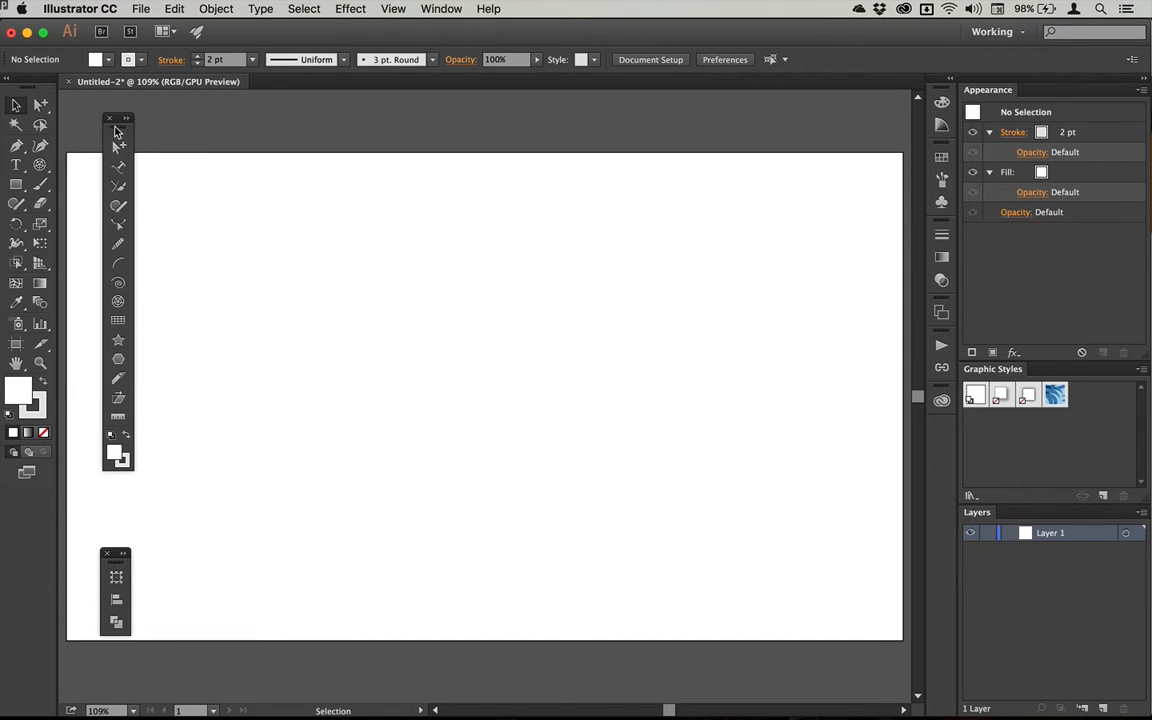
{"action": "mouse_move", "coordinate": [240, 140]}
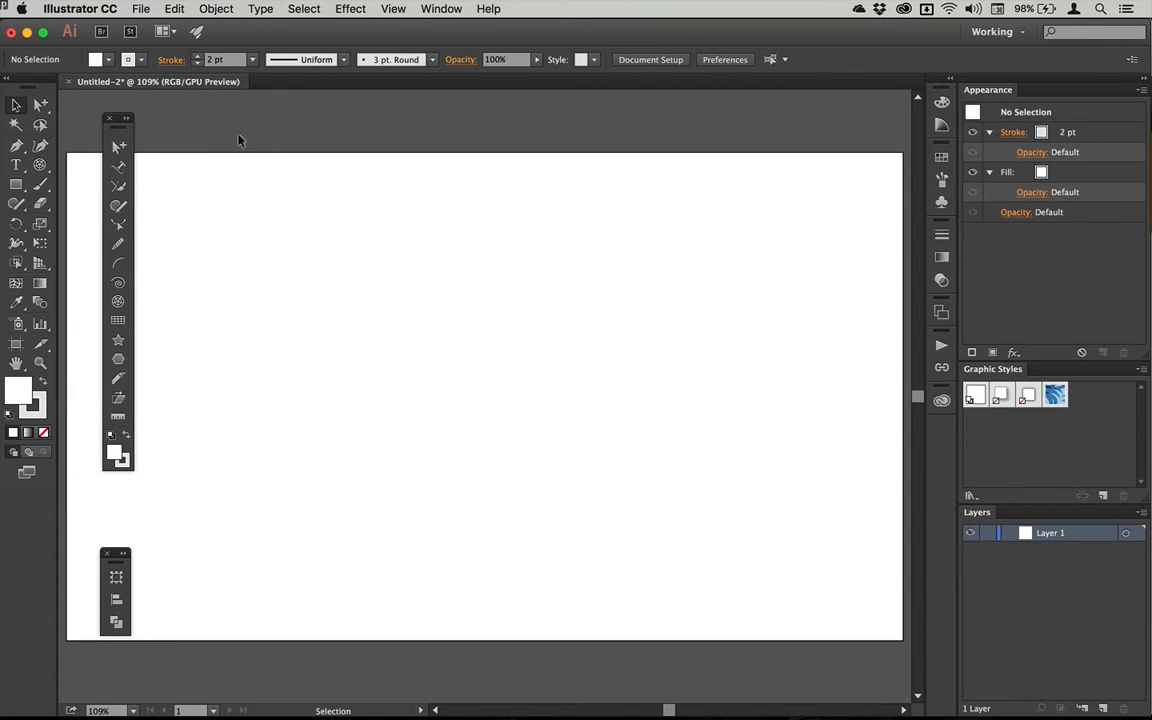
{"action": "mouse_move", "coordinate": [264, 140]}
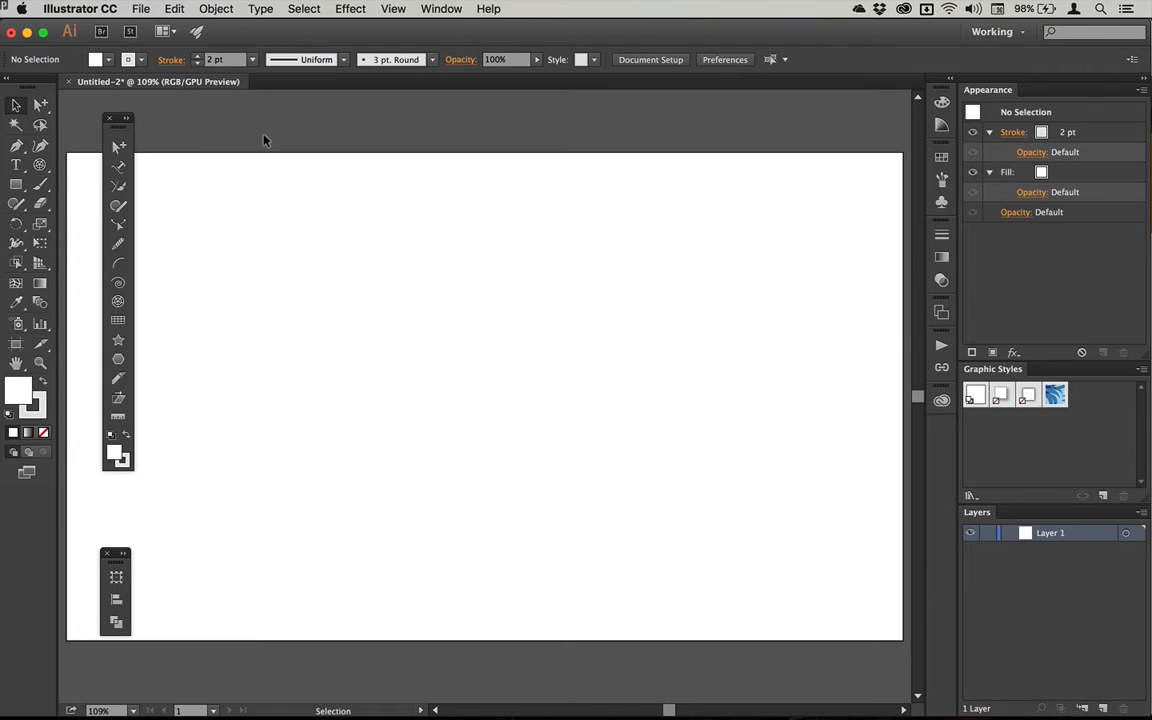
{"action": "mouse_move", "coordinate": [119, 148]}
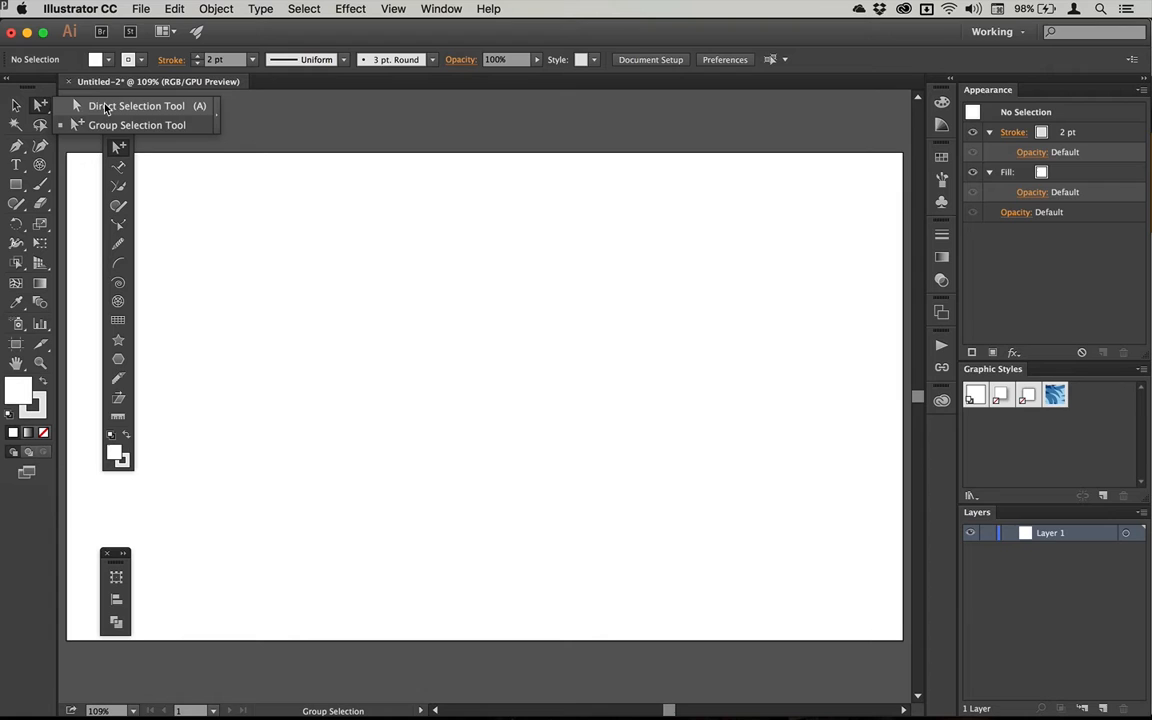
{"action": "mouse_move", "coordinate": [38, 107]}
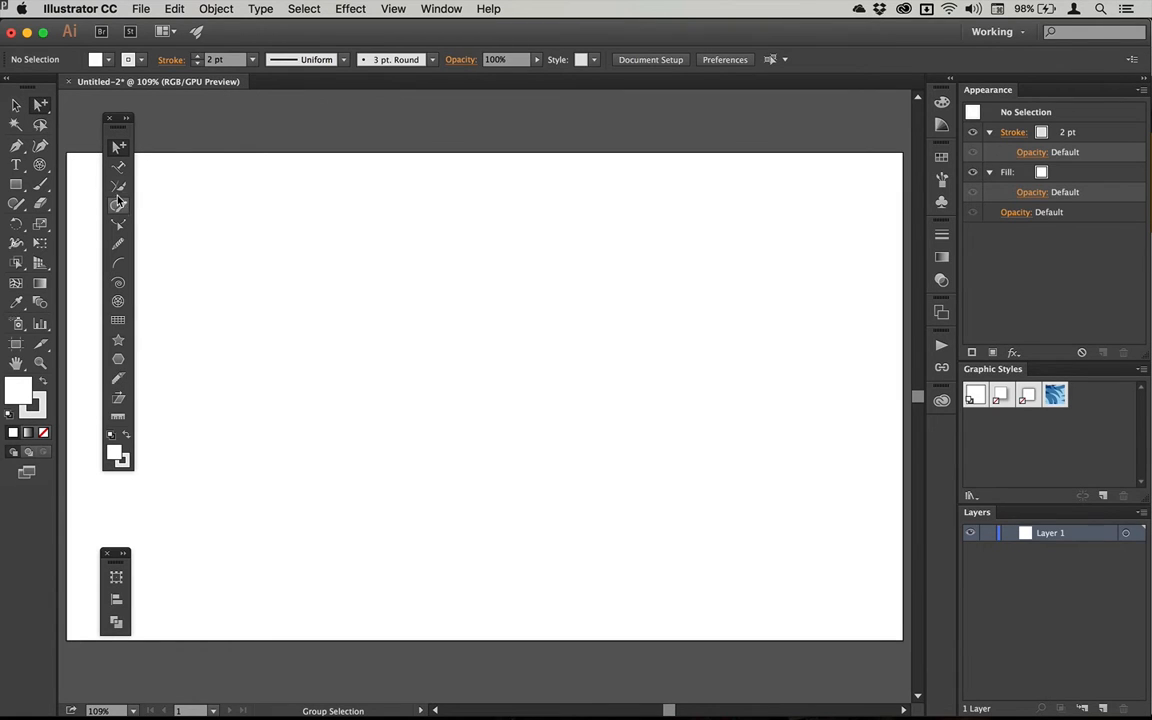
{"action": "mouse_move", "coordinate": [118, 205]}
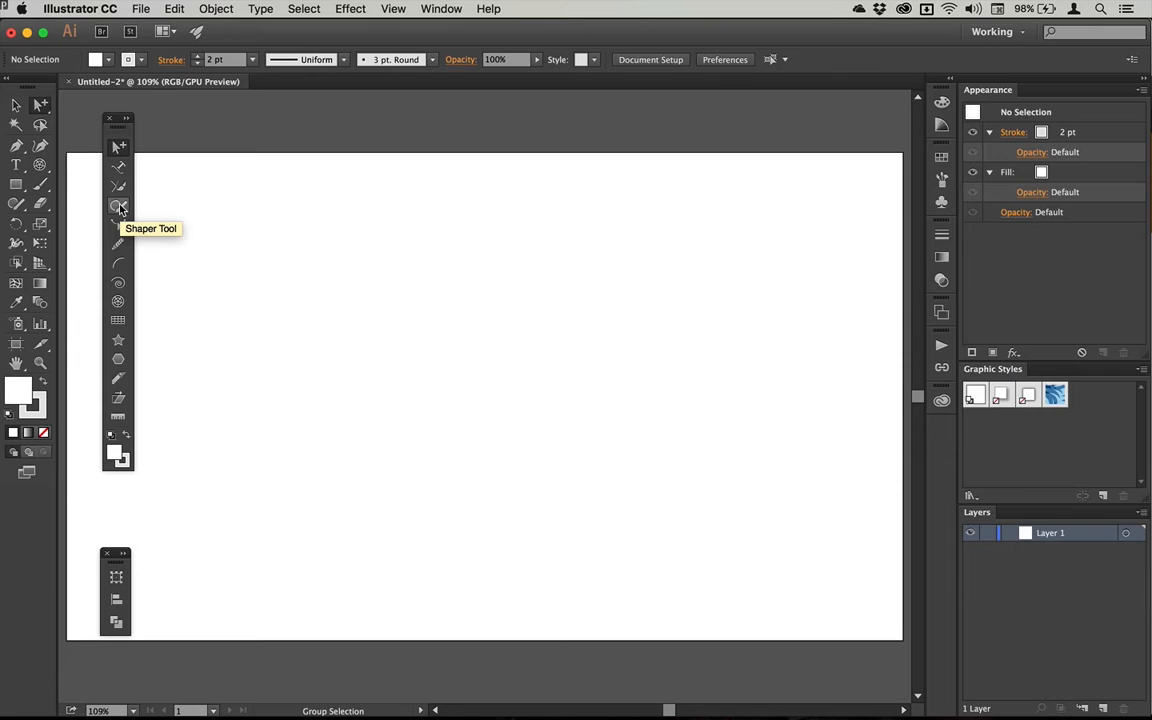
{"action": "mouse_move", "coordinate": [118, 301]}
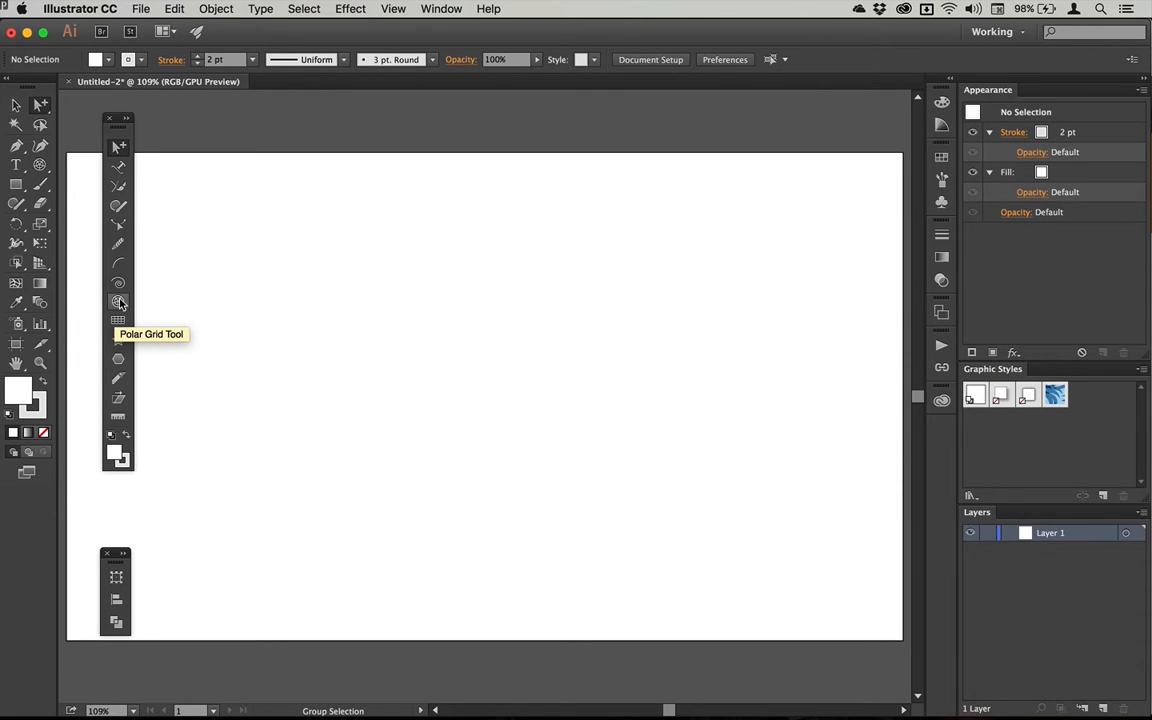
{"action": "mouse_move", "coordinate": [277, 302]}
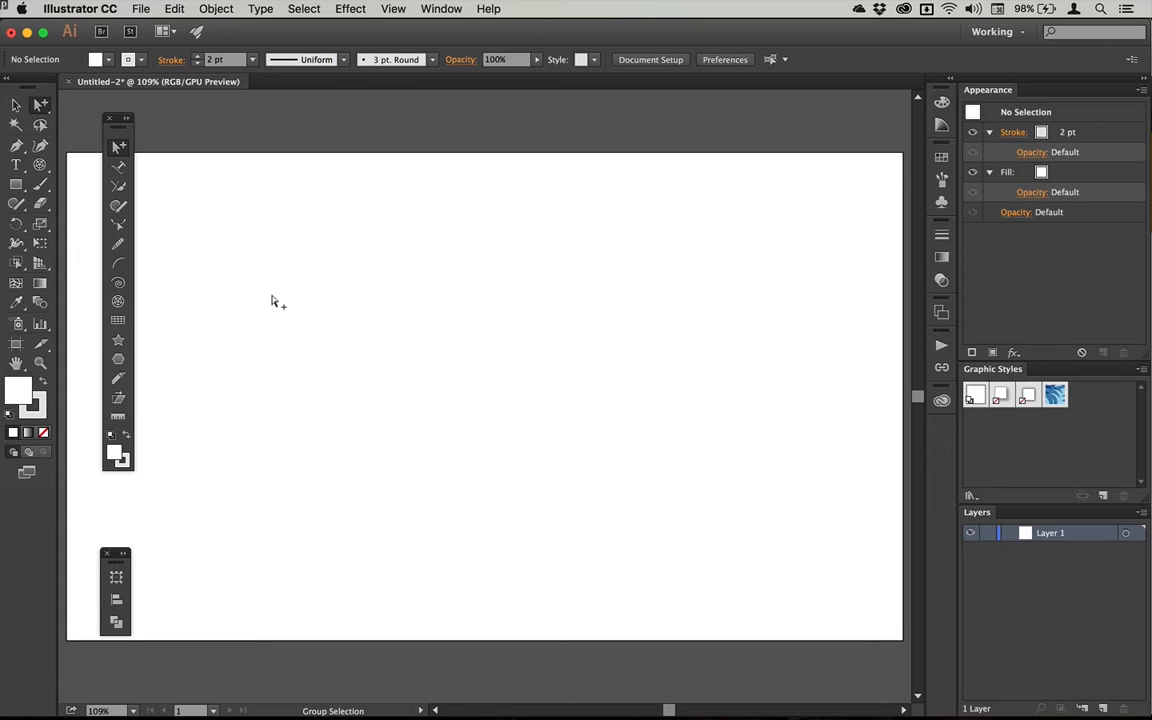
{"action": "mouse_move", "coordinate": [20, 135]}
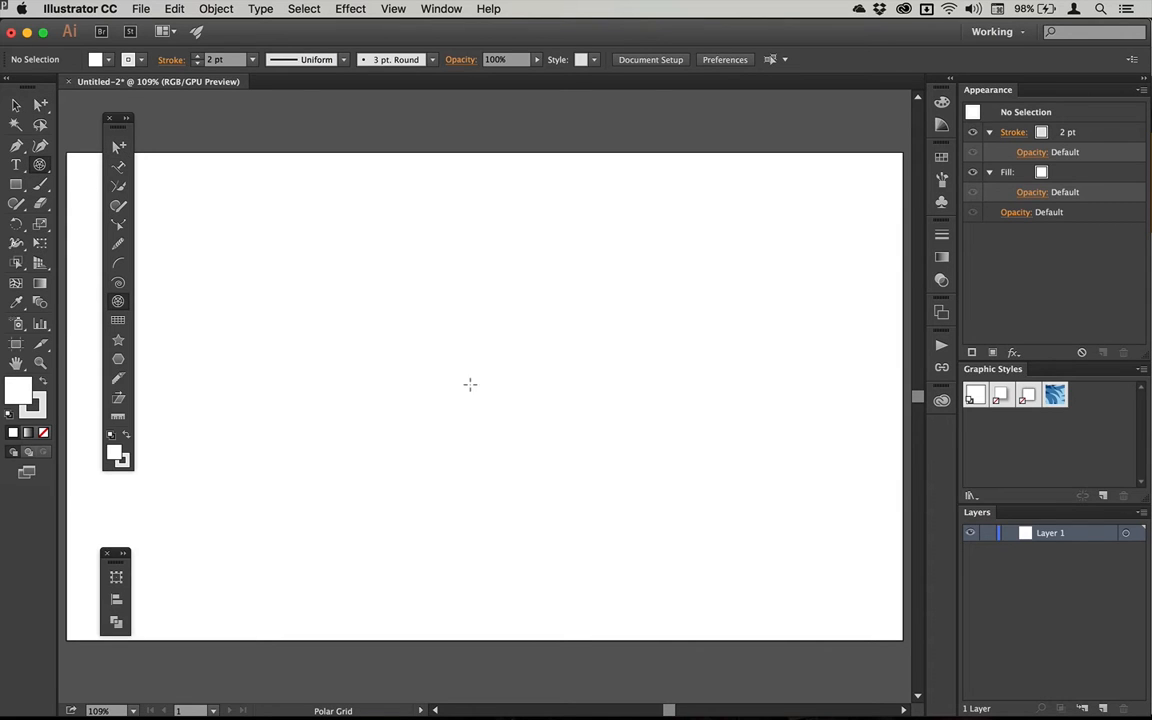
{"action": "mouse_move", "coordinate": [485, 391]}
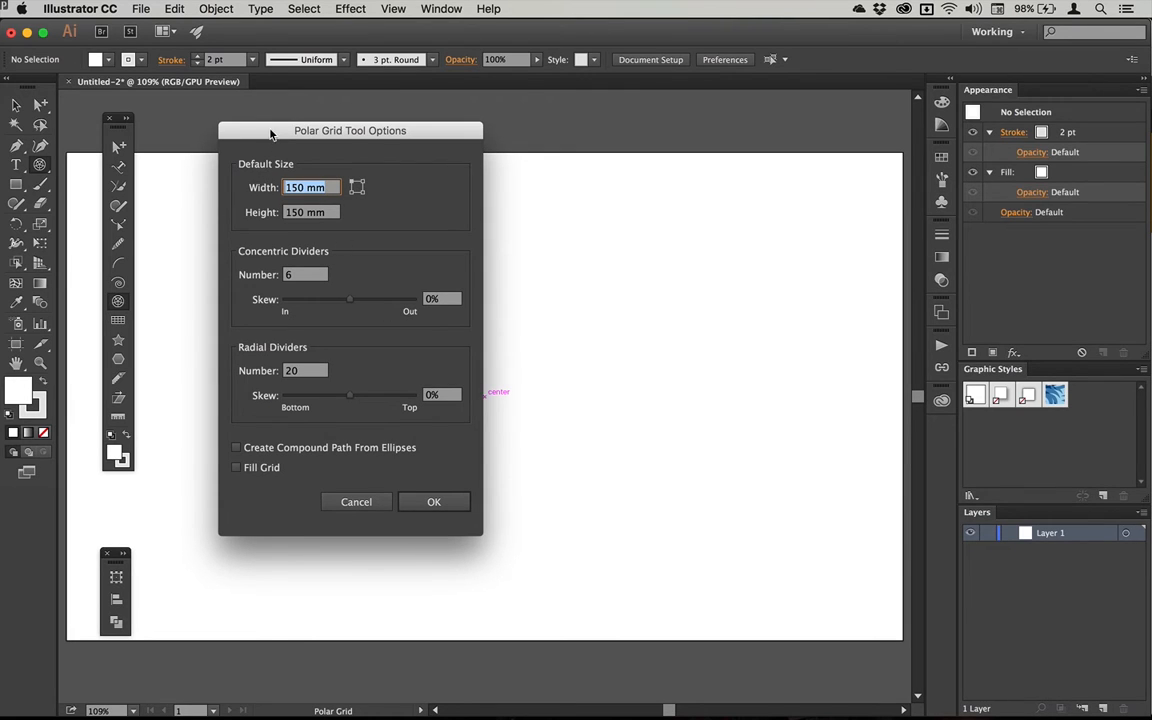
Create a 150 mm polar grid with 6 concentric and 20 radial dividers.
{"action": "left_click_drag", "start_coordinate": [350, 130], "coordinate": [443, 139]}
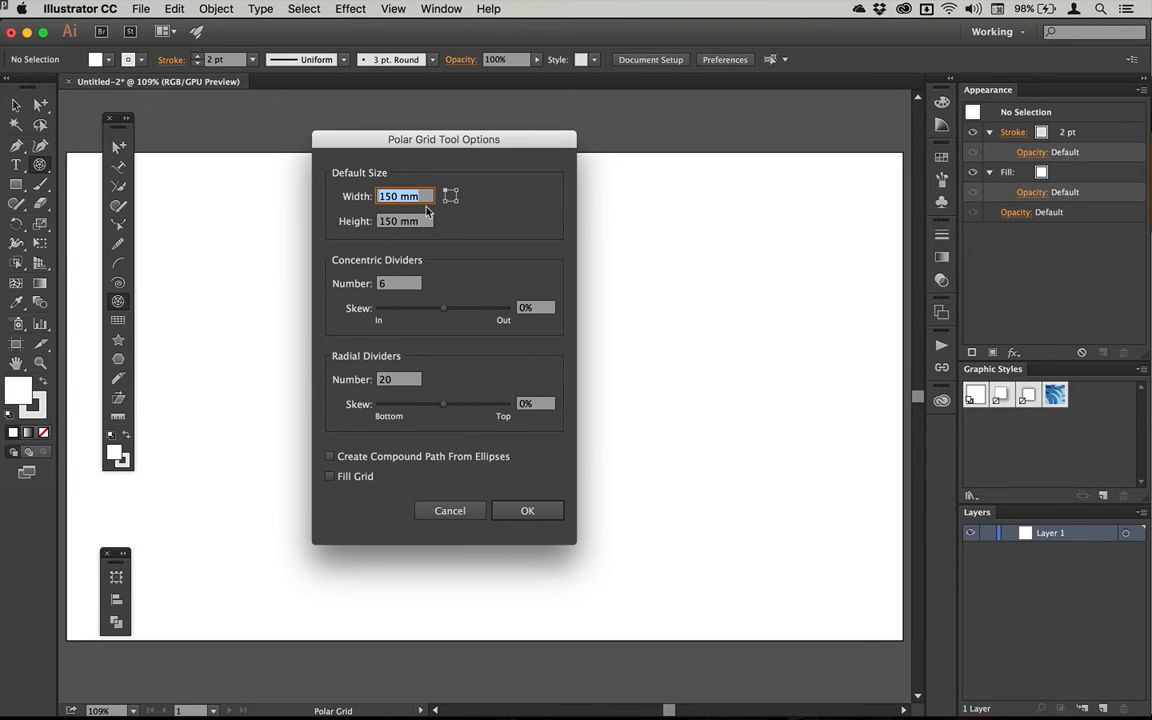
{"action": "mouse_move", "coordinate": [400, 308]}
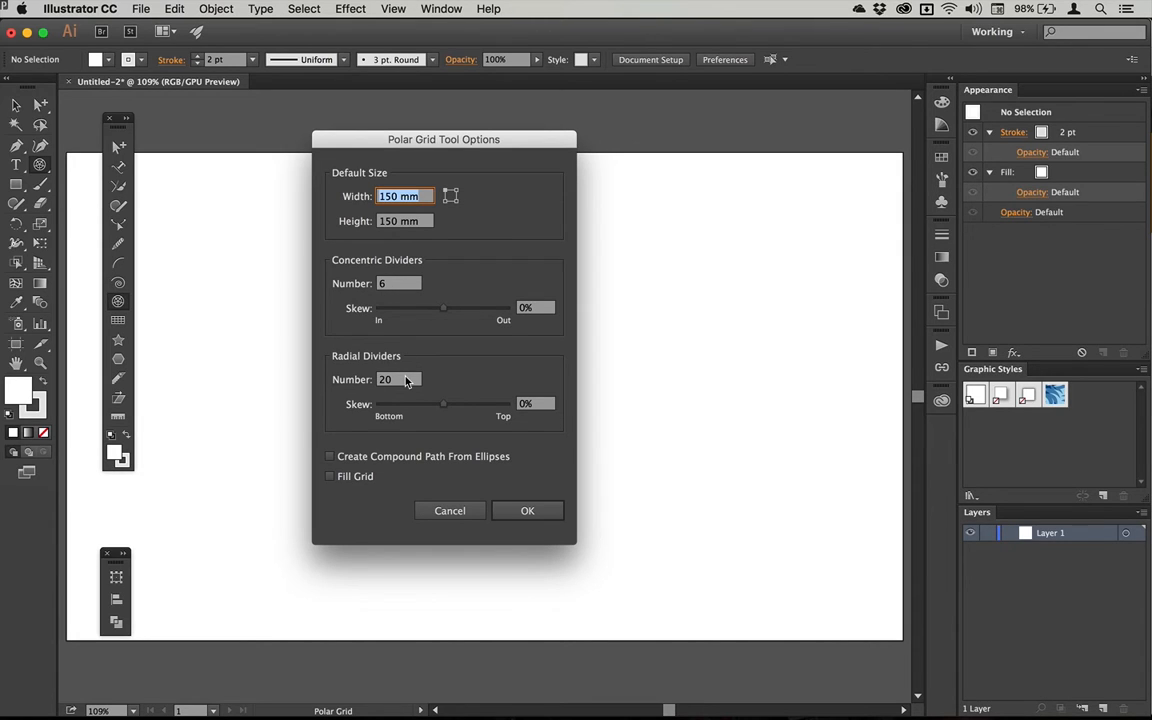
{"action": "mouse_move", "coordinate": [515, 478]}
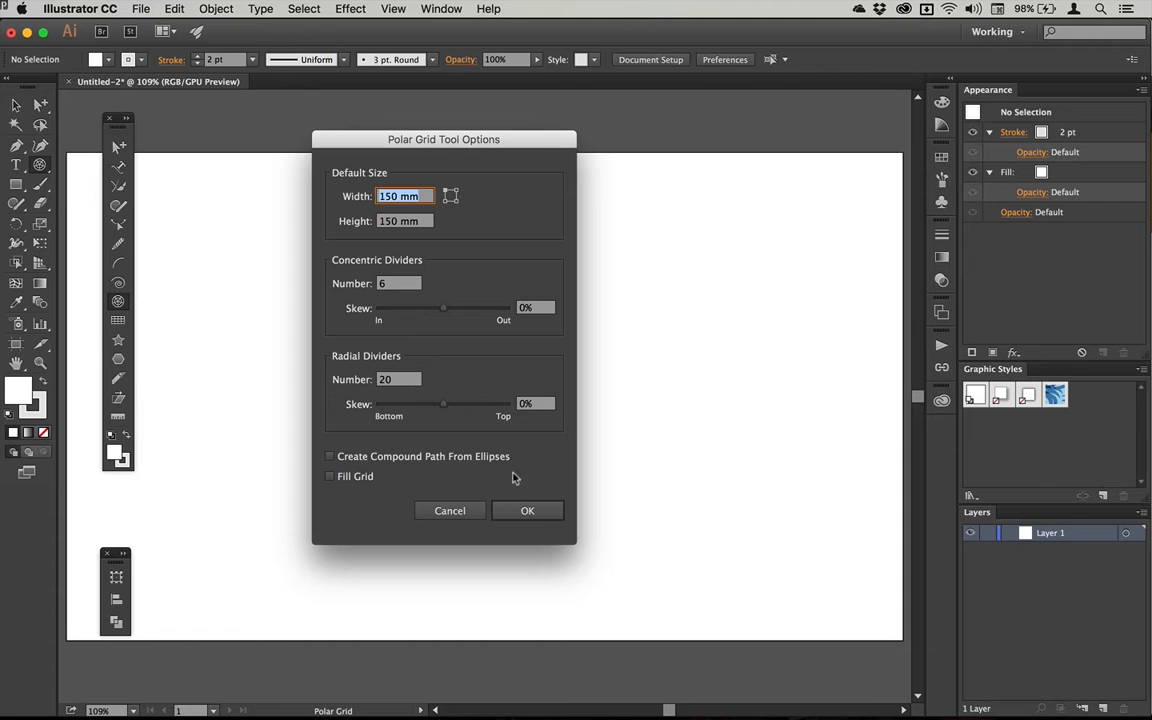
{"action": "left_click", "coordinate": [527, 510]}
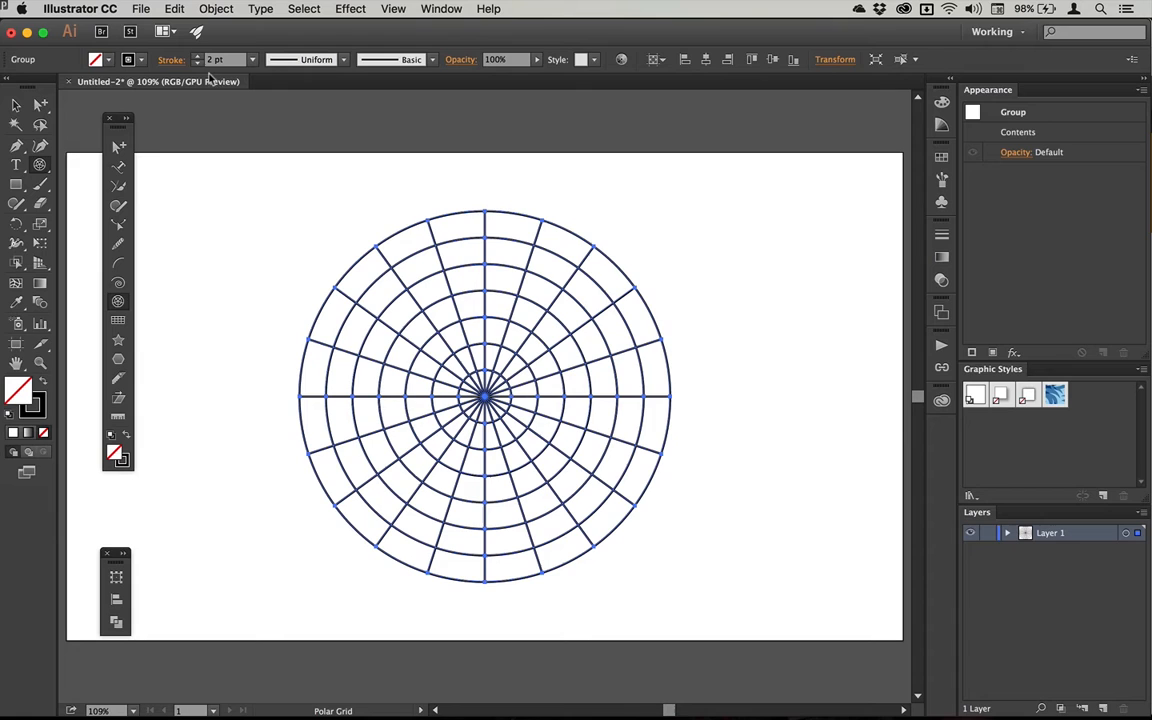
{"action": "left_click", "coordinate": [16, 104]}
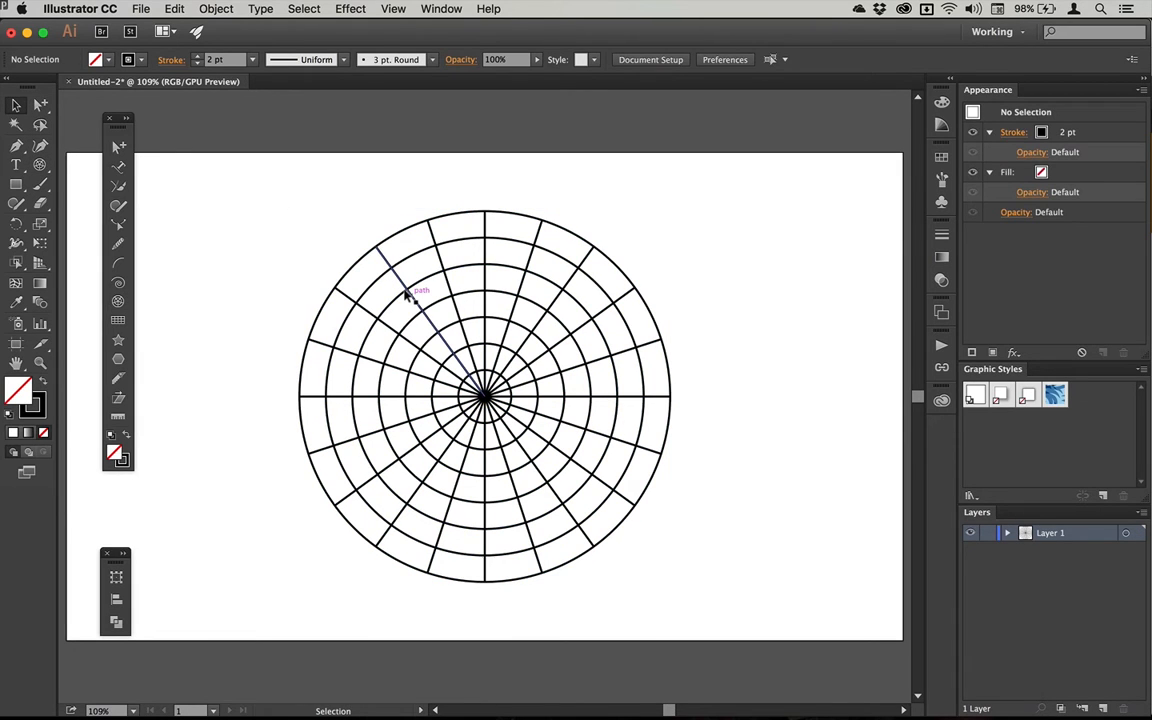
{"action": "mouse_move", "coordinate": [420, 250]}
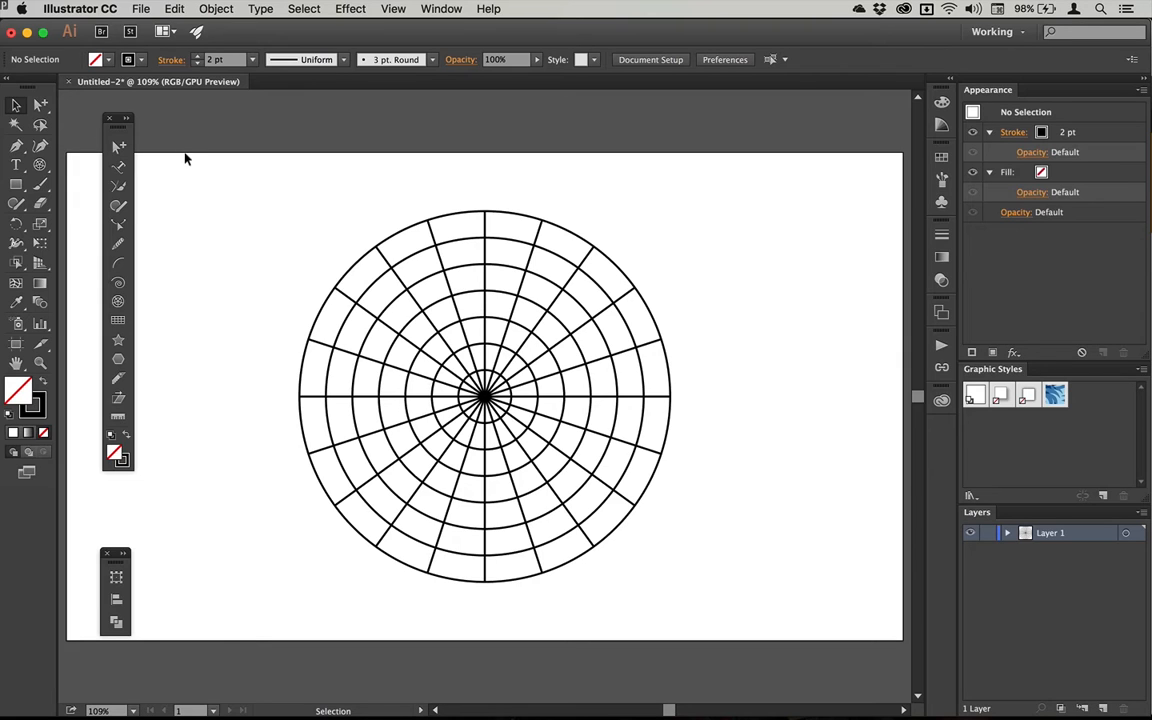
{"action": "mouse_move", "coordinate": [173, 166]}
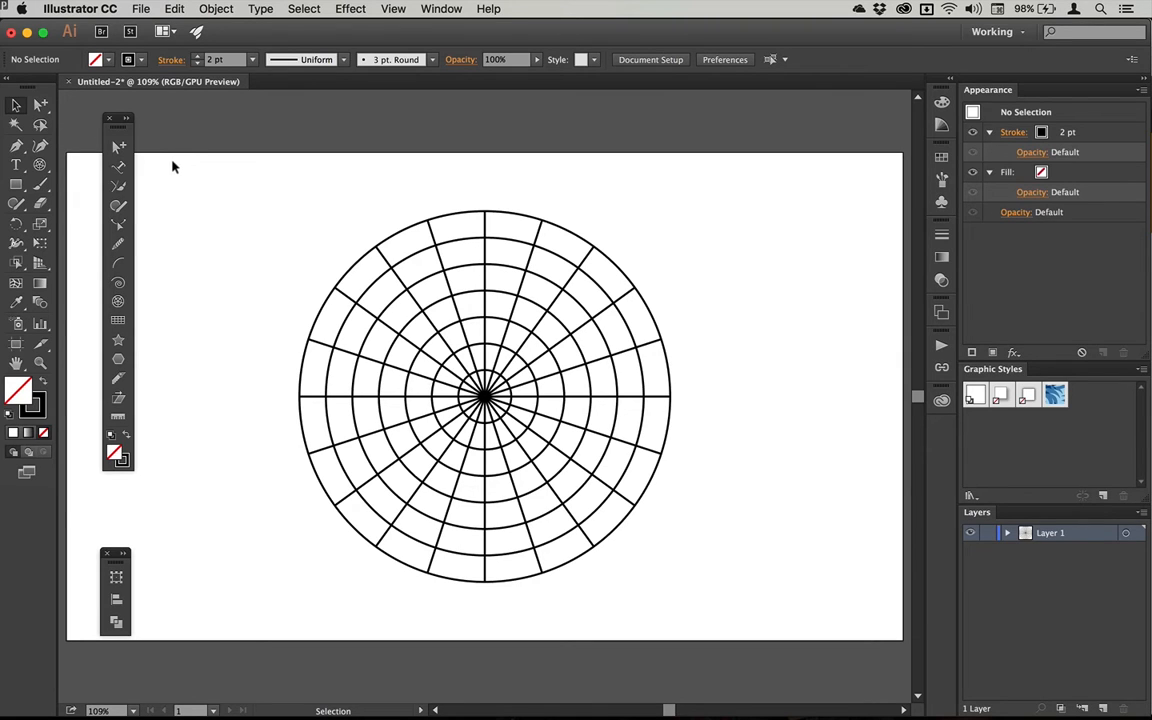
{"action": "left_click", "coordinate": [484, 395]}
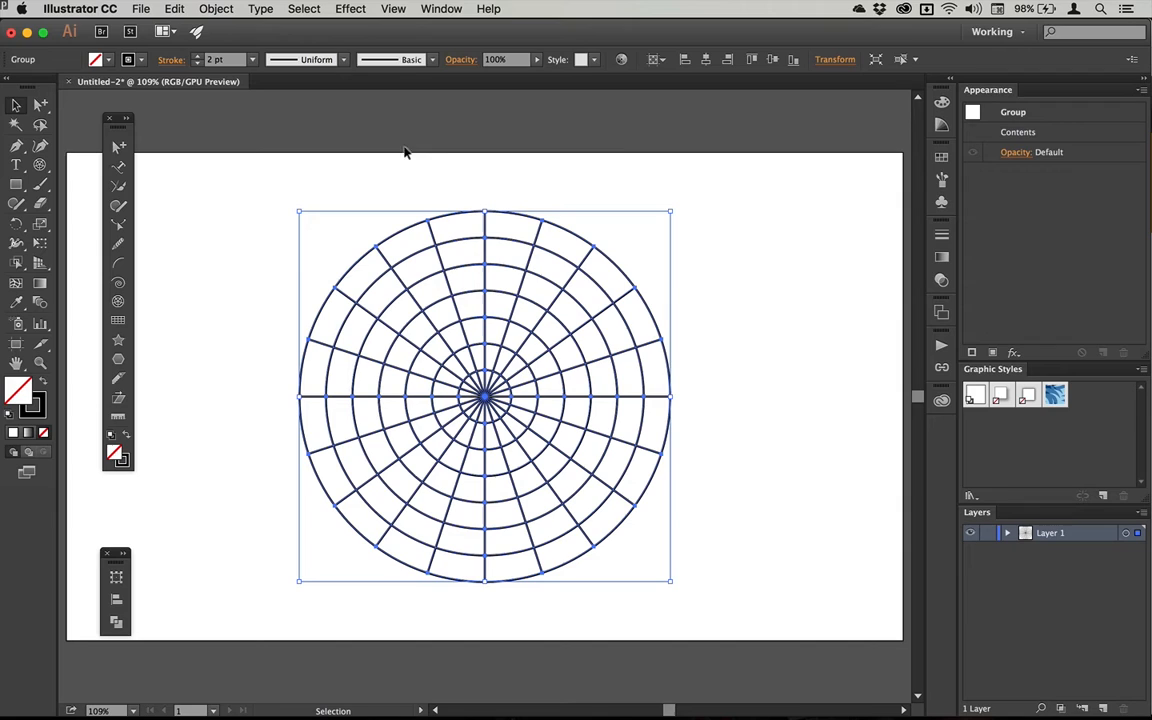
{"action": "mouse_move", "coordinate": [719, 241]}
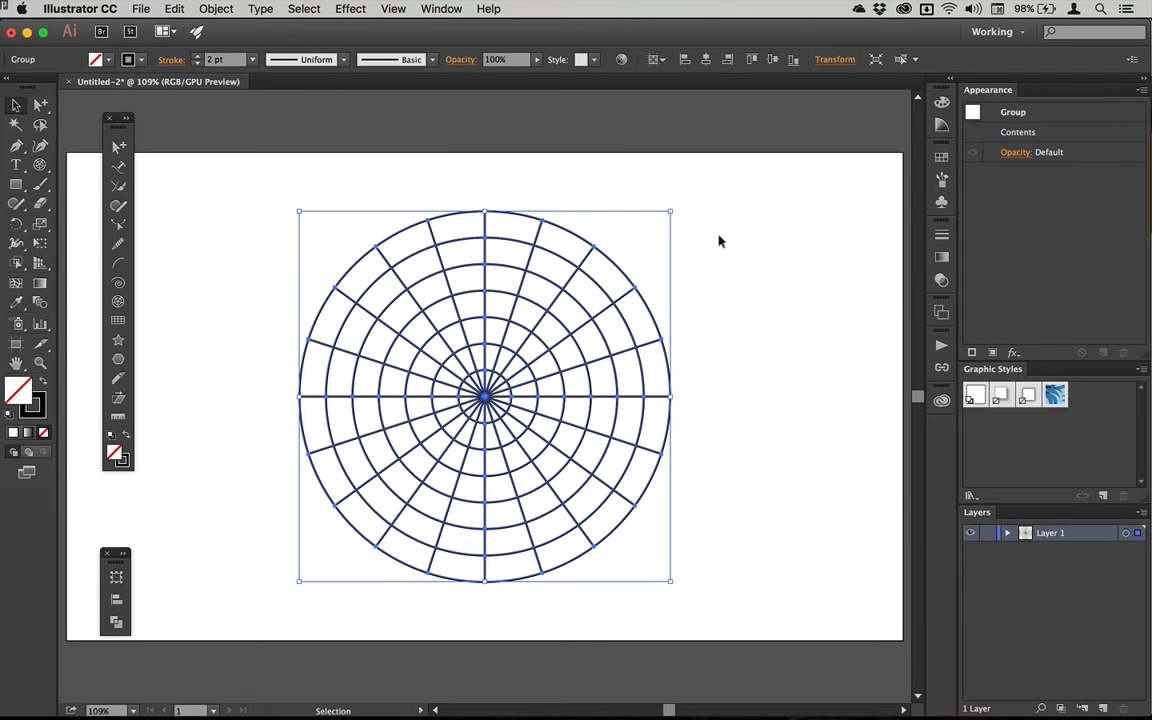
{"action": "mouse_move", "coordinate": [325, 265]}
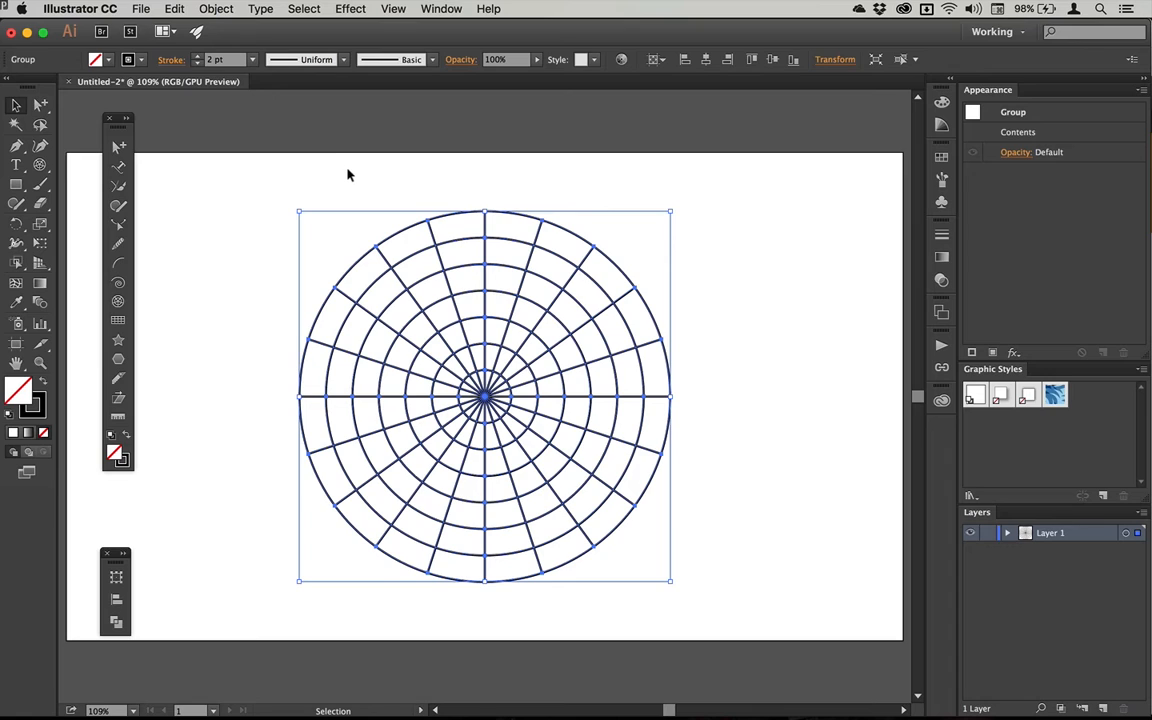
{"action": "mouse_move", "coordinate": [211, 181]}
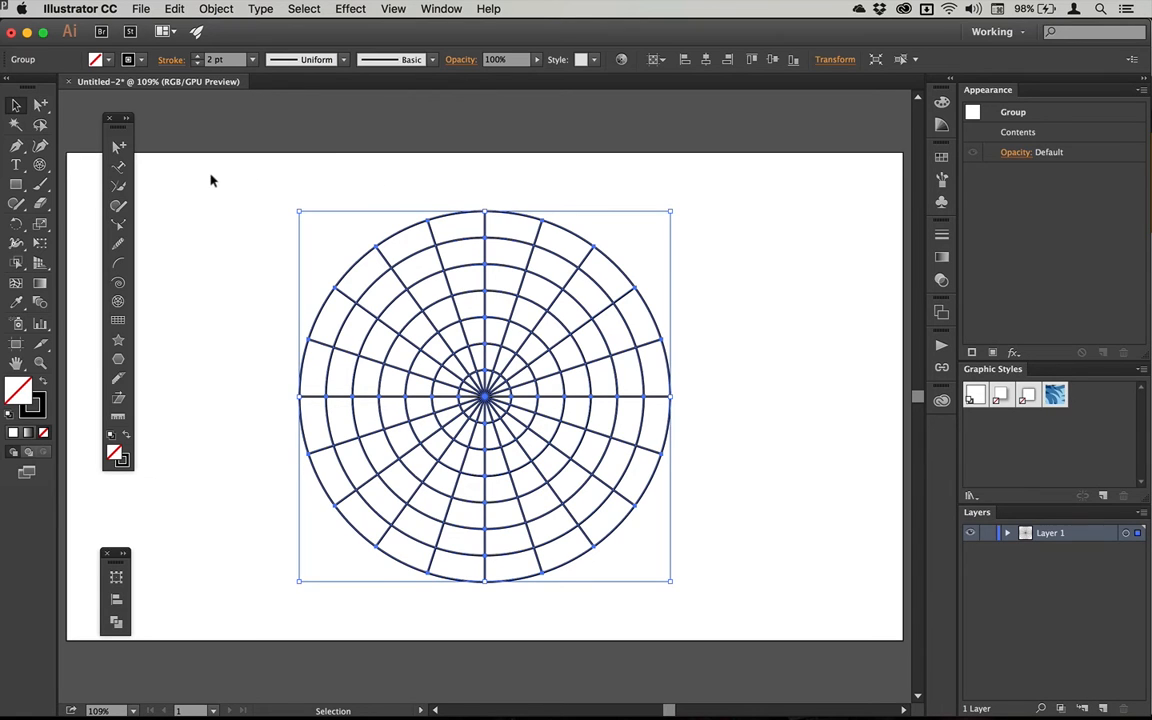
{"action": "left_click", "coordinate": [40, 104]}
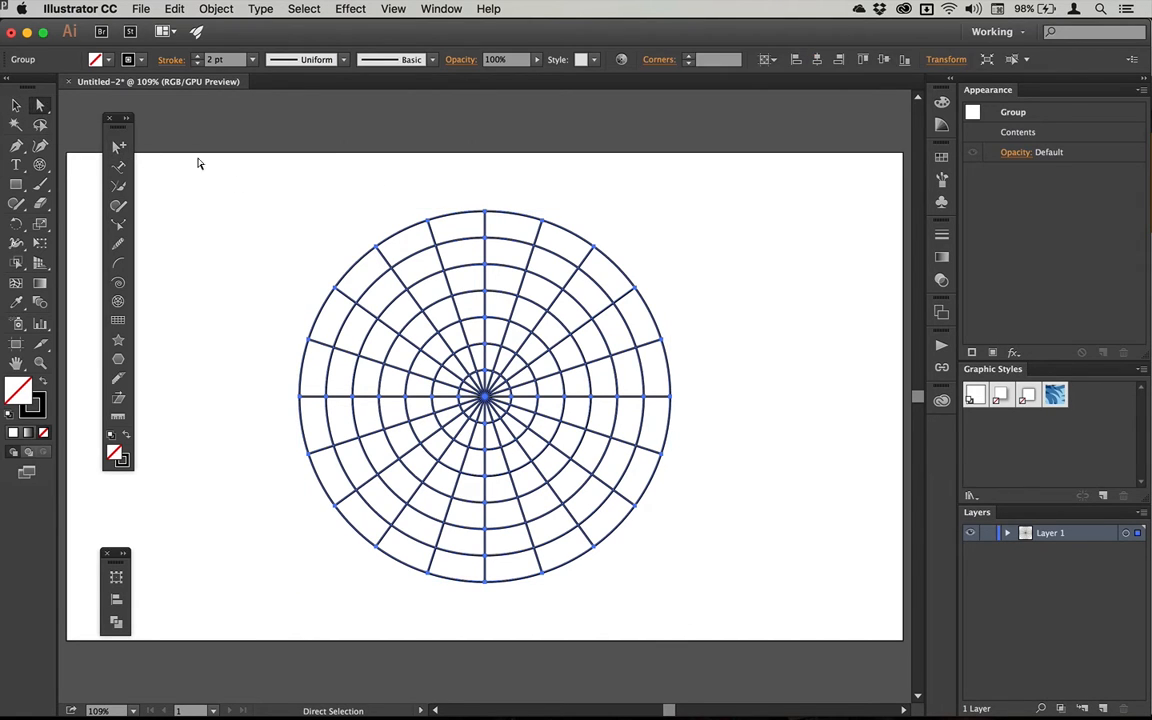
{"action": "left_click", "coordinate": [410, 250]}
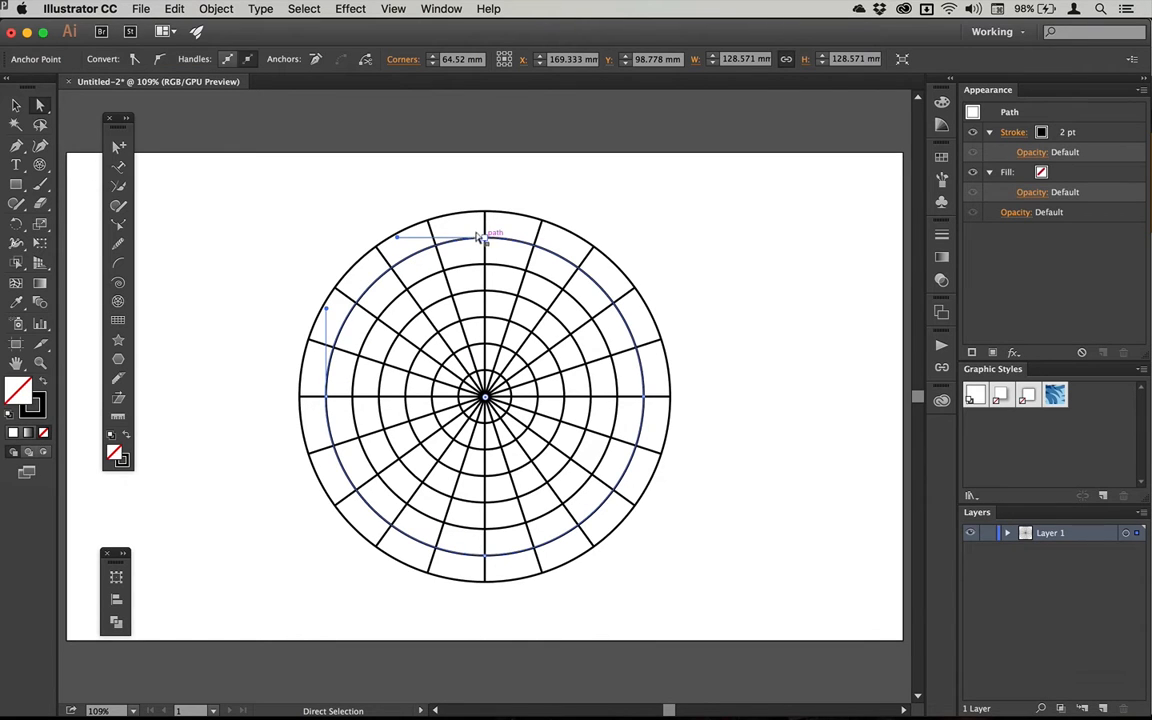
{"action": "left_click", "coordinate": [118, 147]}
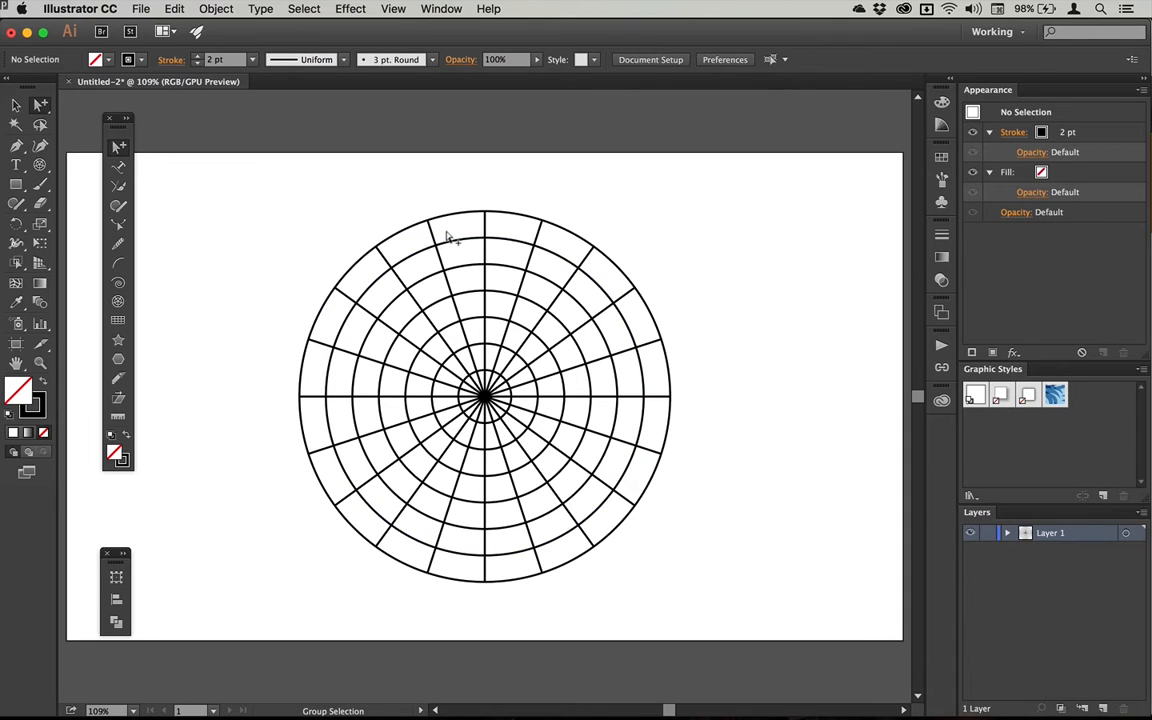
{"action": "left_click", "coordinate": [450, 237]}
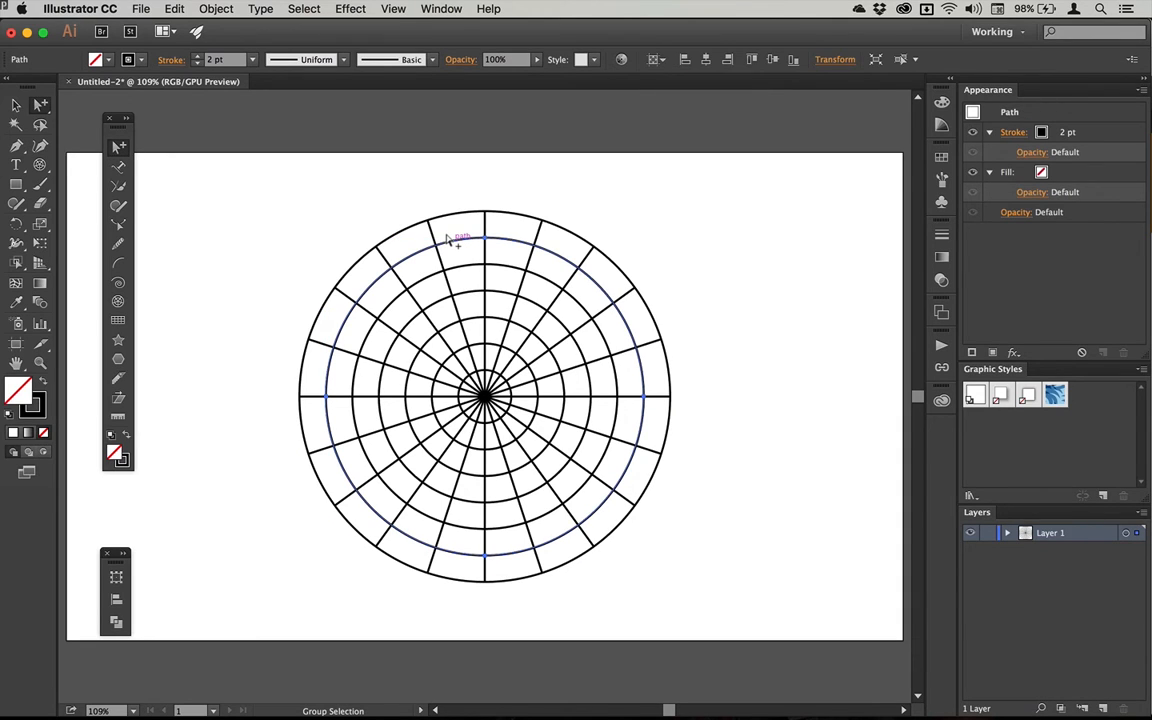
{"action": "mouse_move", "coordinate": [447, 243]}
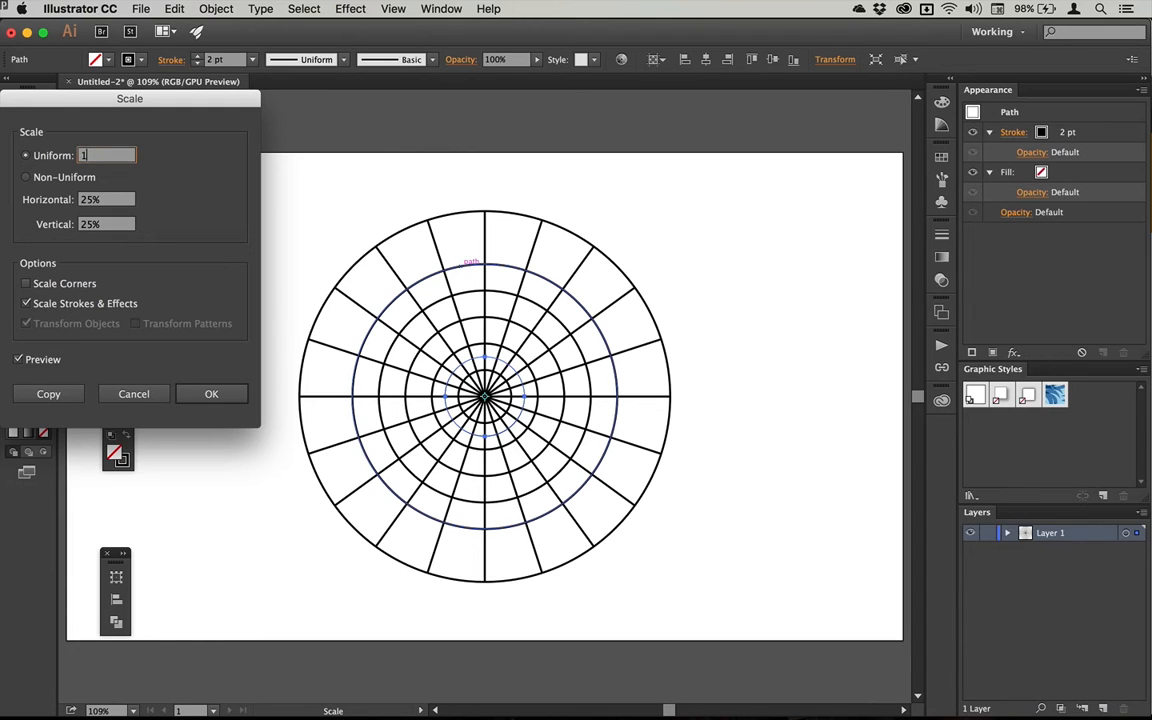
Scale the ring uniformly to 145% to form the board's outer edge.
{"action": "type", "text": "145%"}
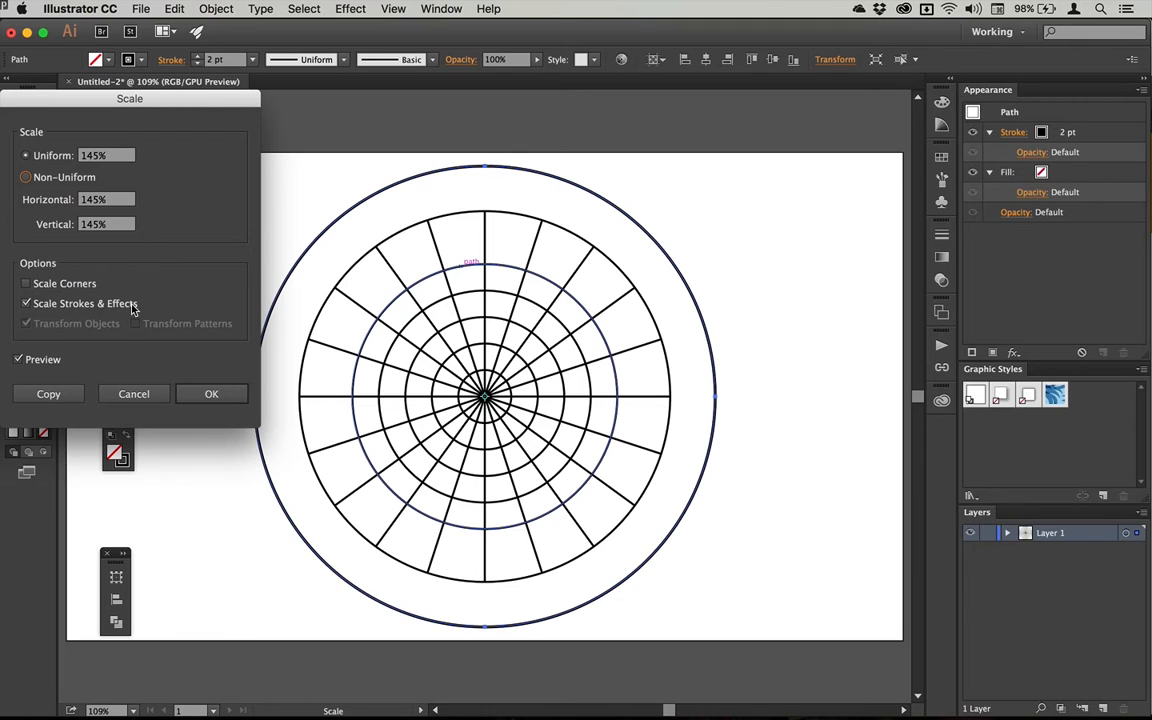
{"action": "mouse_move", "coordinate": [175, 350]}
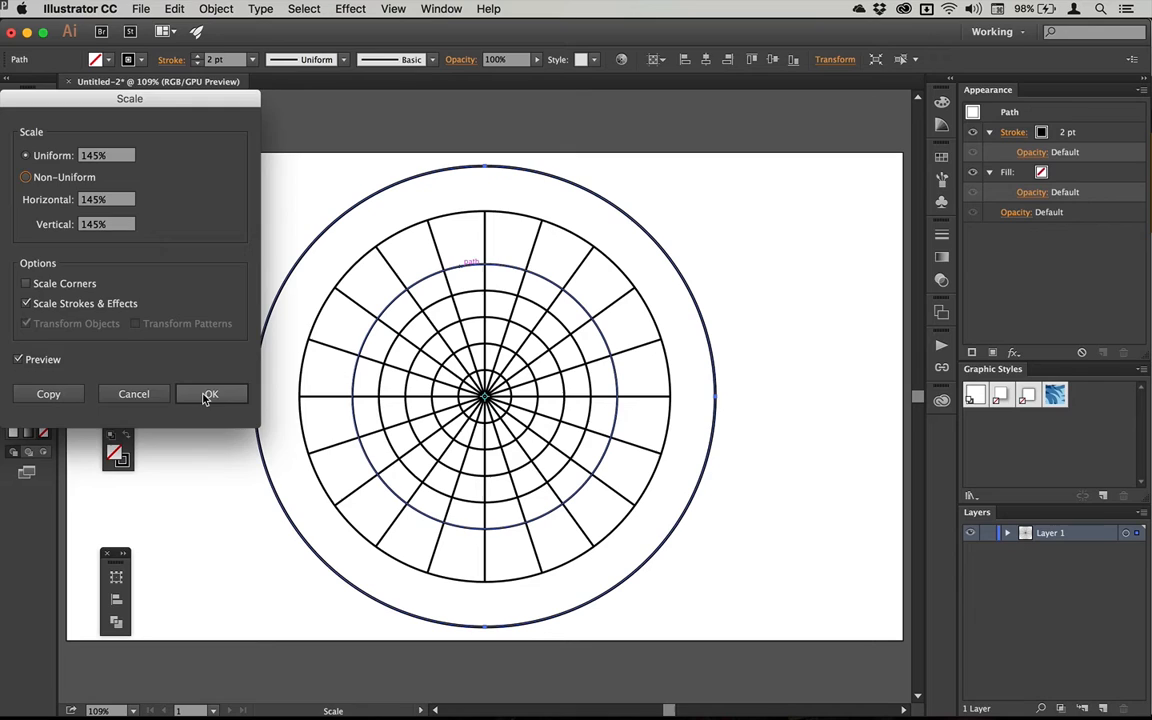
{"action": "left_click", "coordinate": [210, 393]}
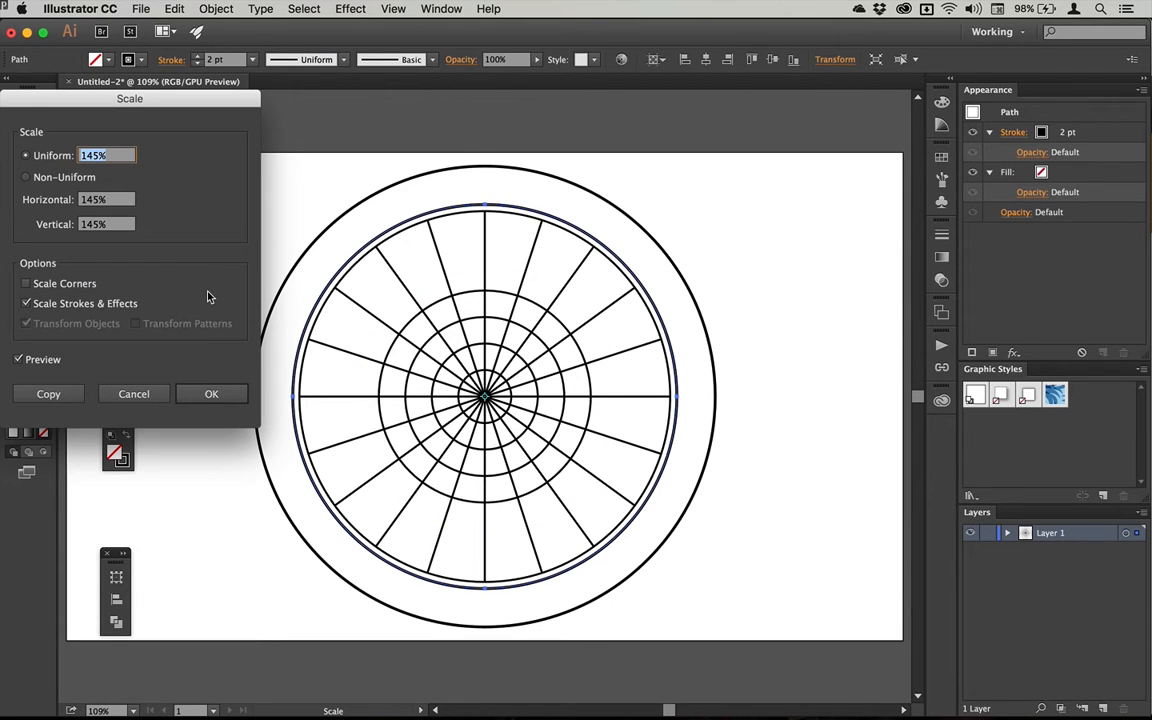
Enlarge an inner ring uniformly to about 128% for the double-ring band.
{"action": "type", "text": "127%"}
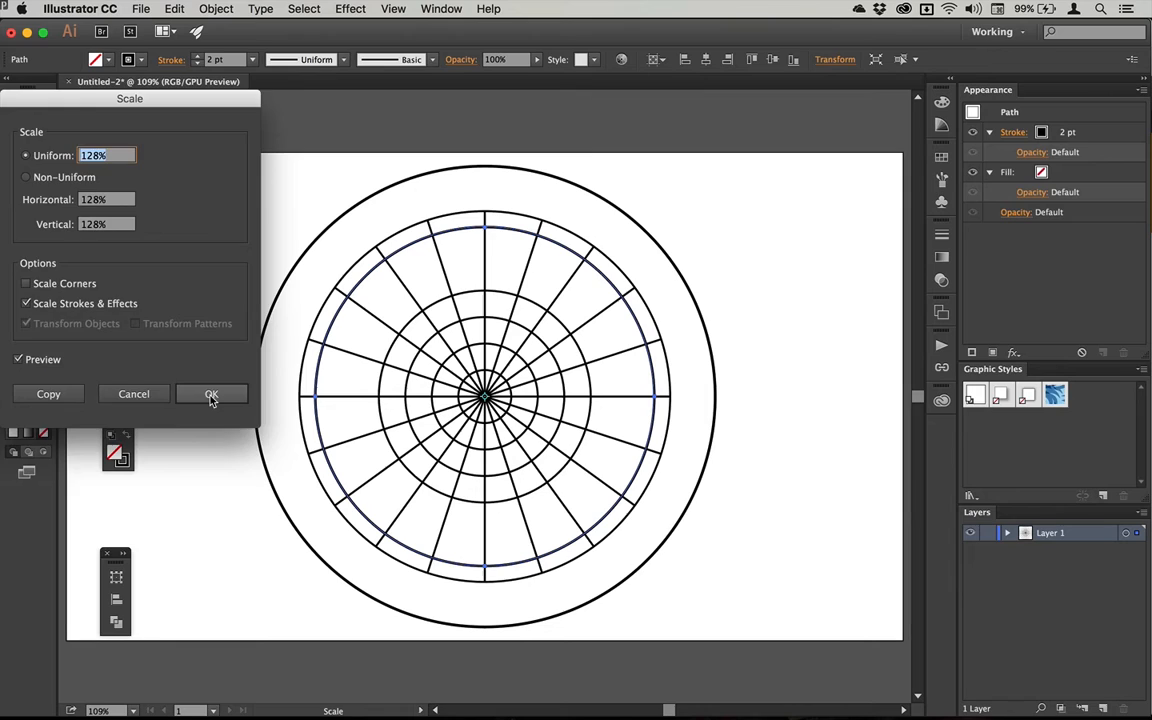
{"action": "left_click", "coordinate": [211, 393]}
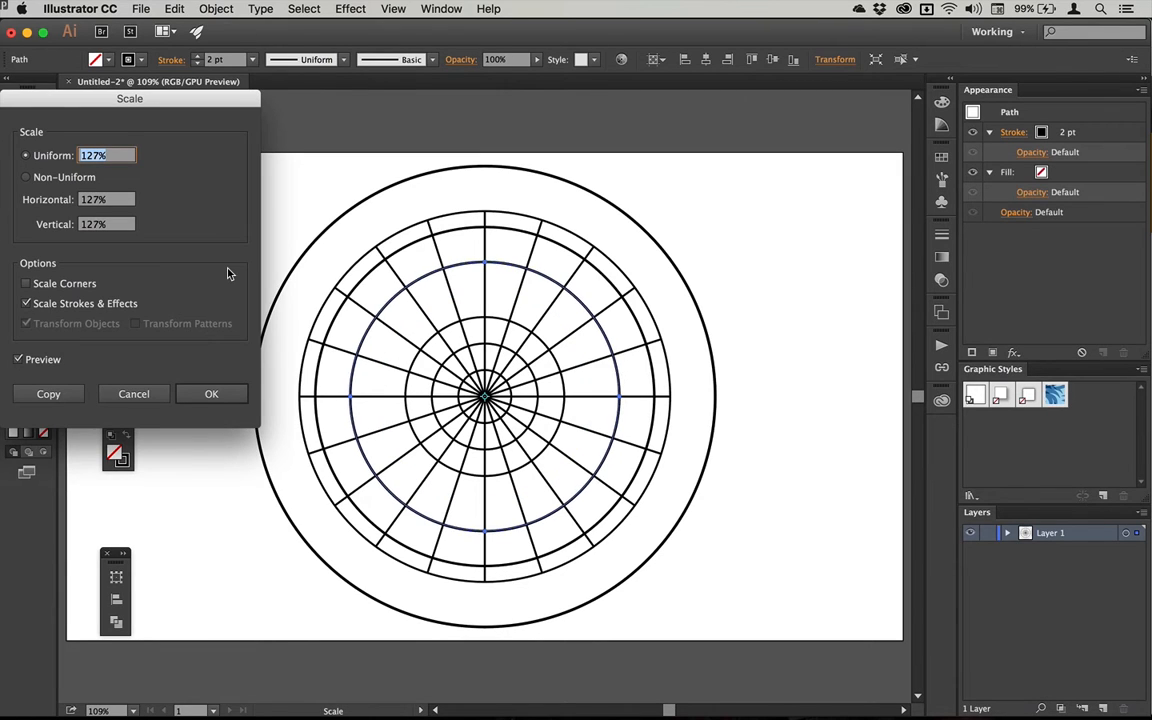
Scale two inner rings to 98% and 114% to form the treble band.
{"action": "type", "text": "116%"}
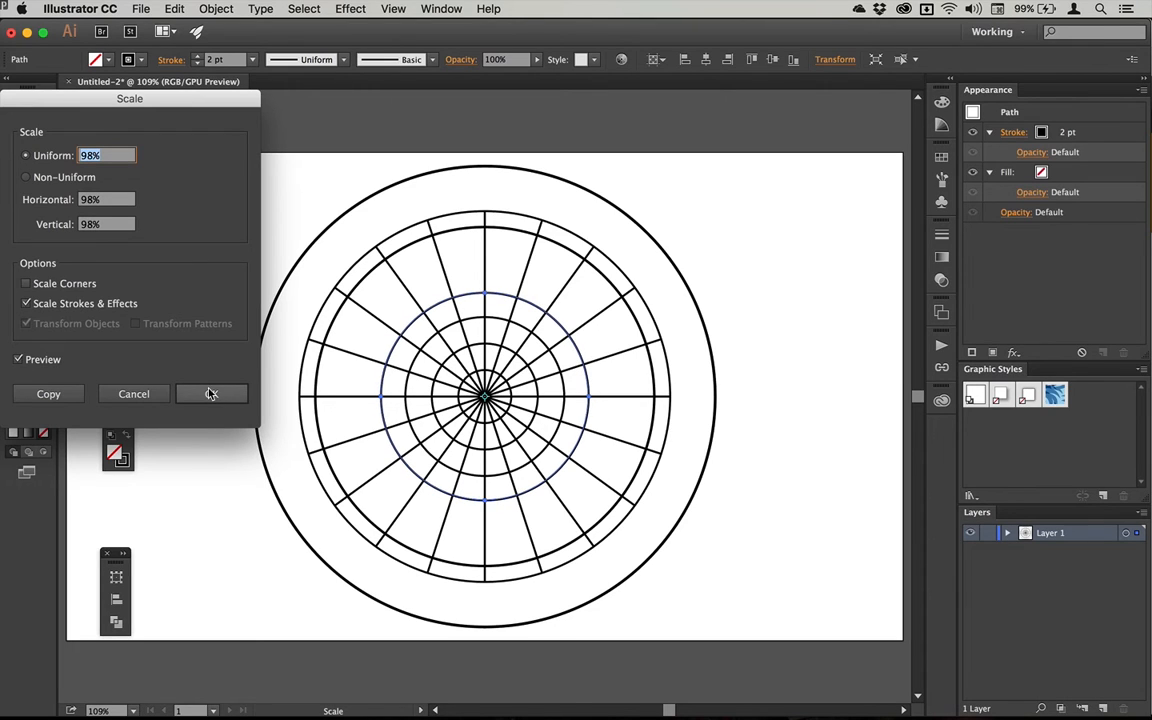
{"action": "left_click", "coordinate": [211, 393]}
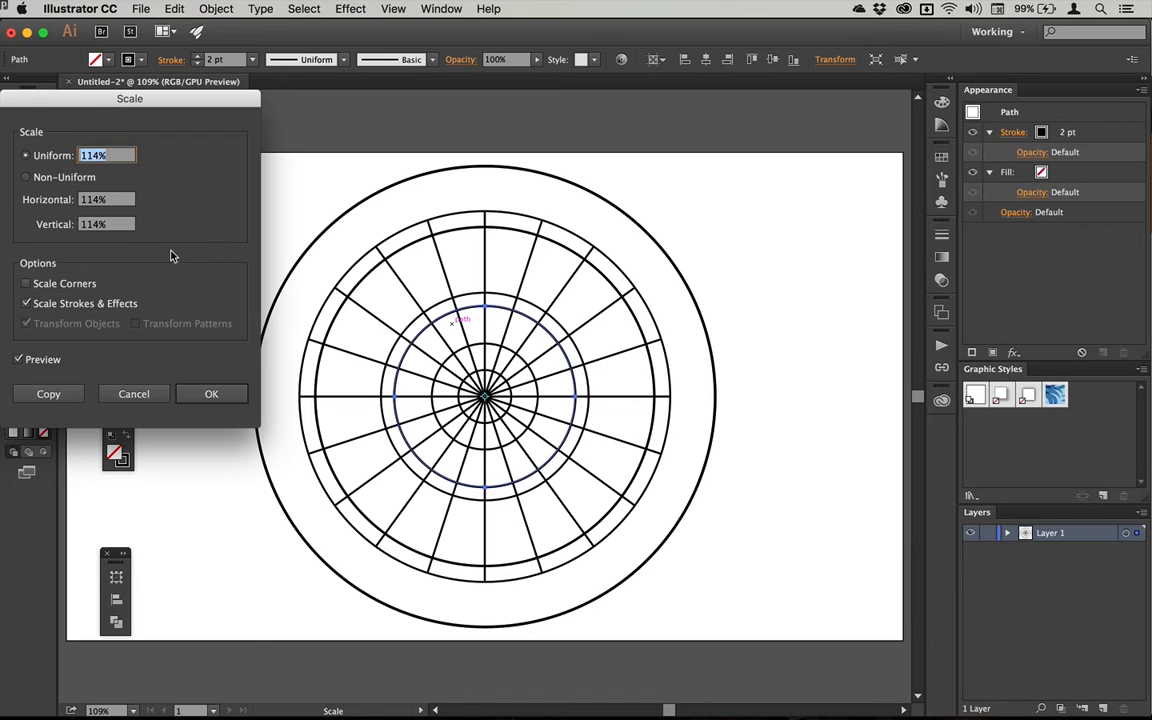
{"action": "left_click", "coordinate": [211, 393]}
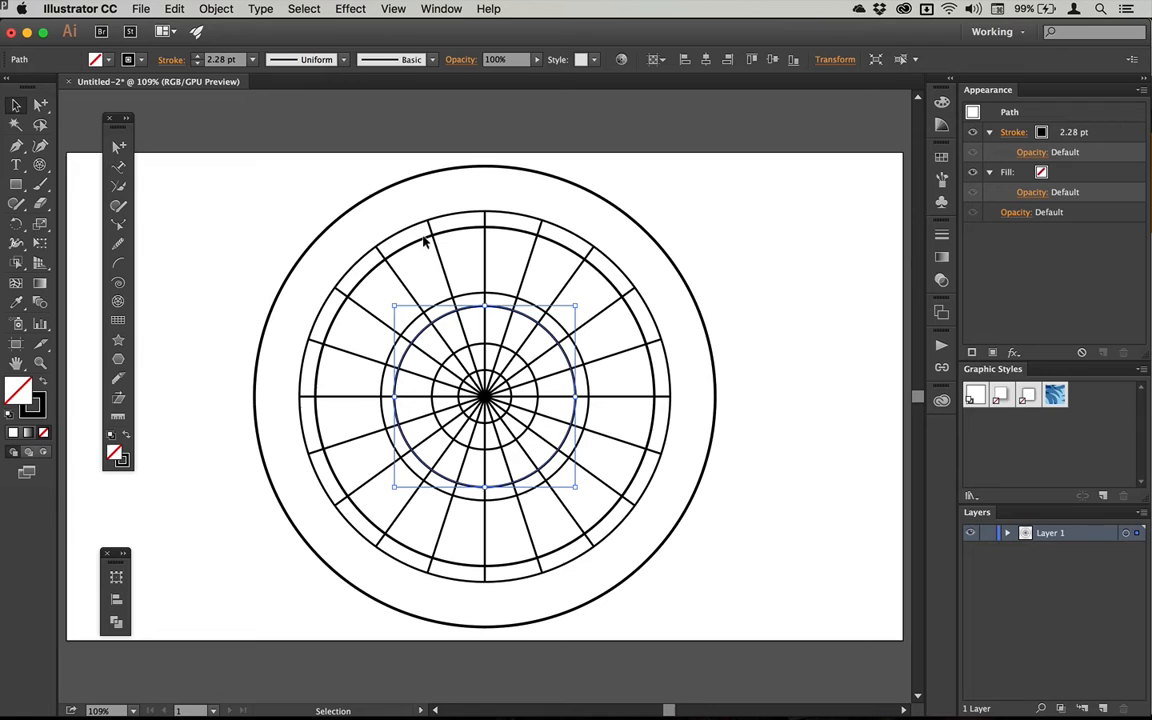
{"action": "left_click", "coordinate": [315, 228]}
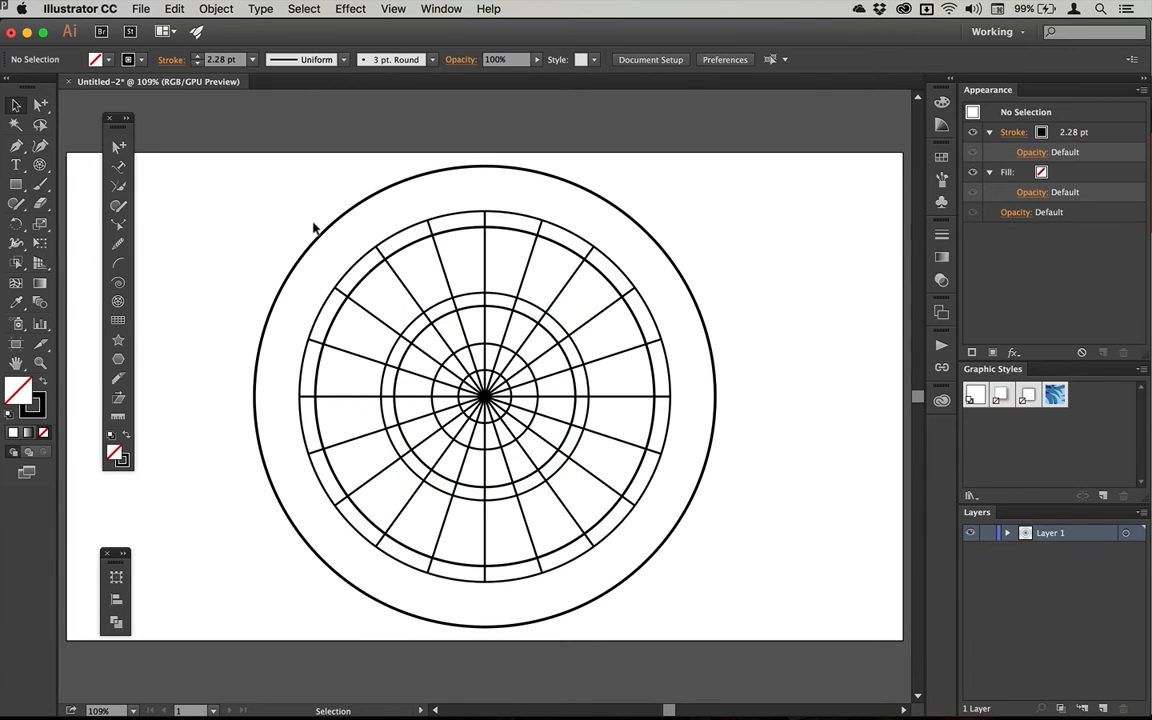
{"action": "left_click", "coordinate": [437, 220]}
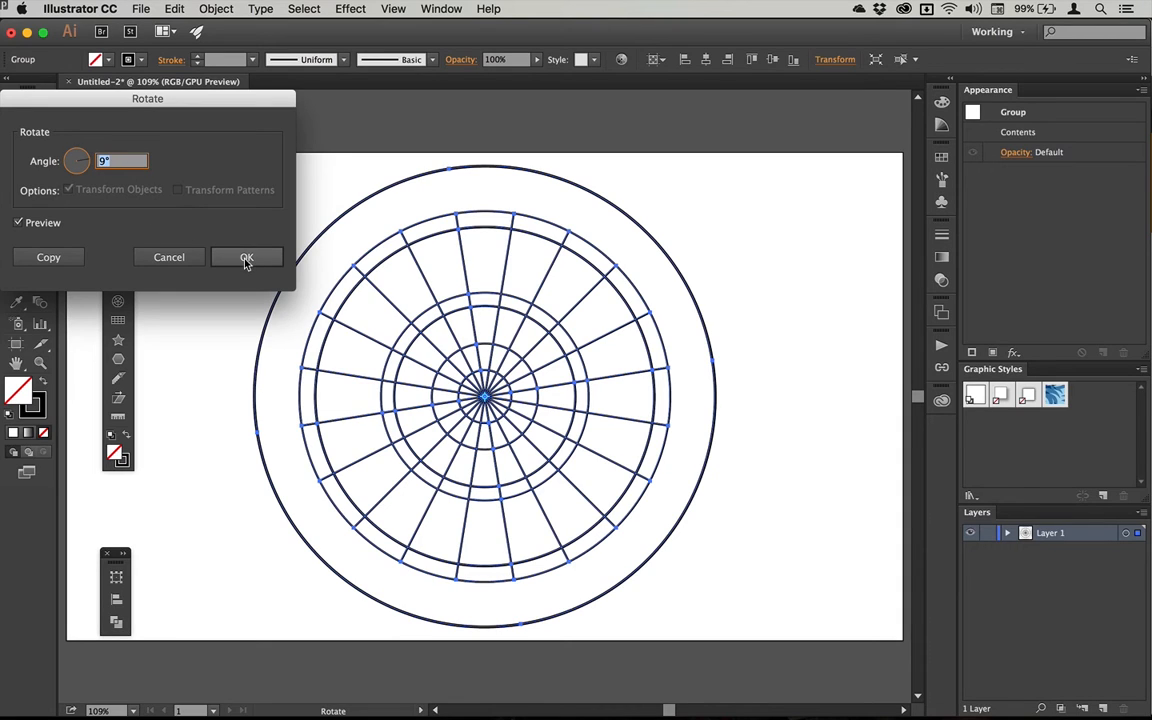
Rotate the whole grid group by 9° so a segment centres at the top.
{"action": "left_click", "coordinate": [247, 257]}
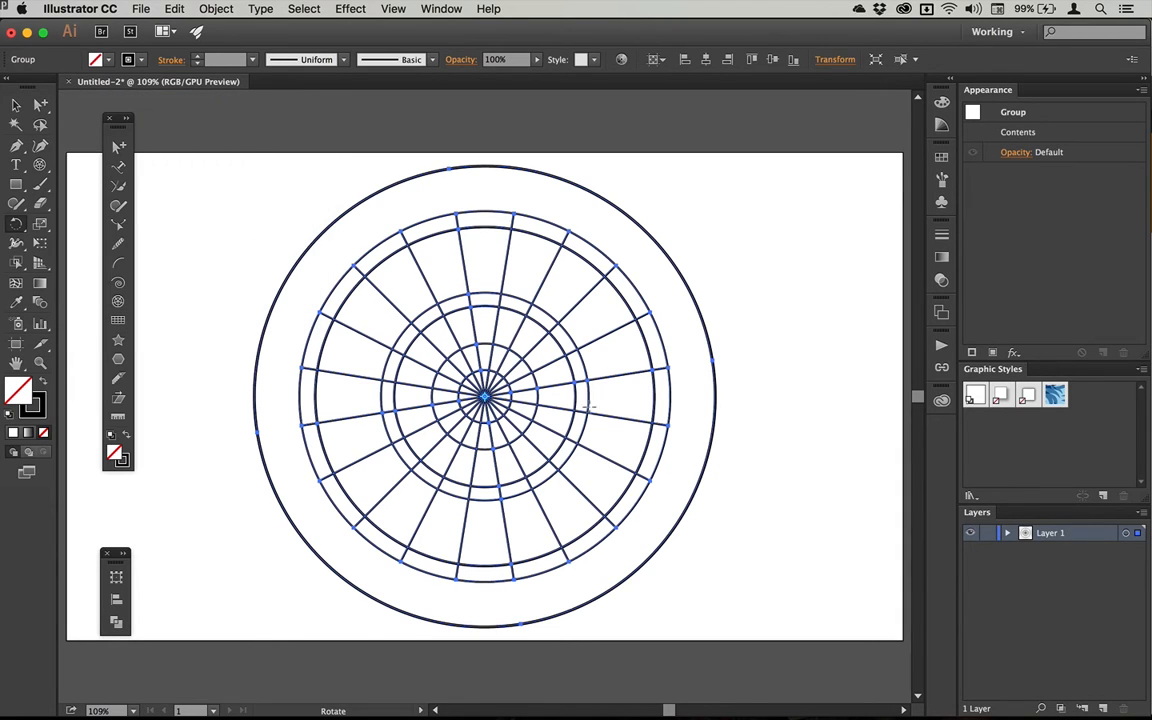
{"action": "mouse_move", "coordinate": [483, 232]}
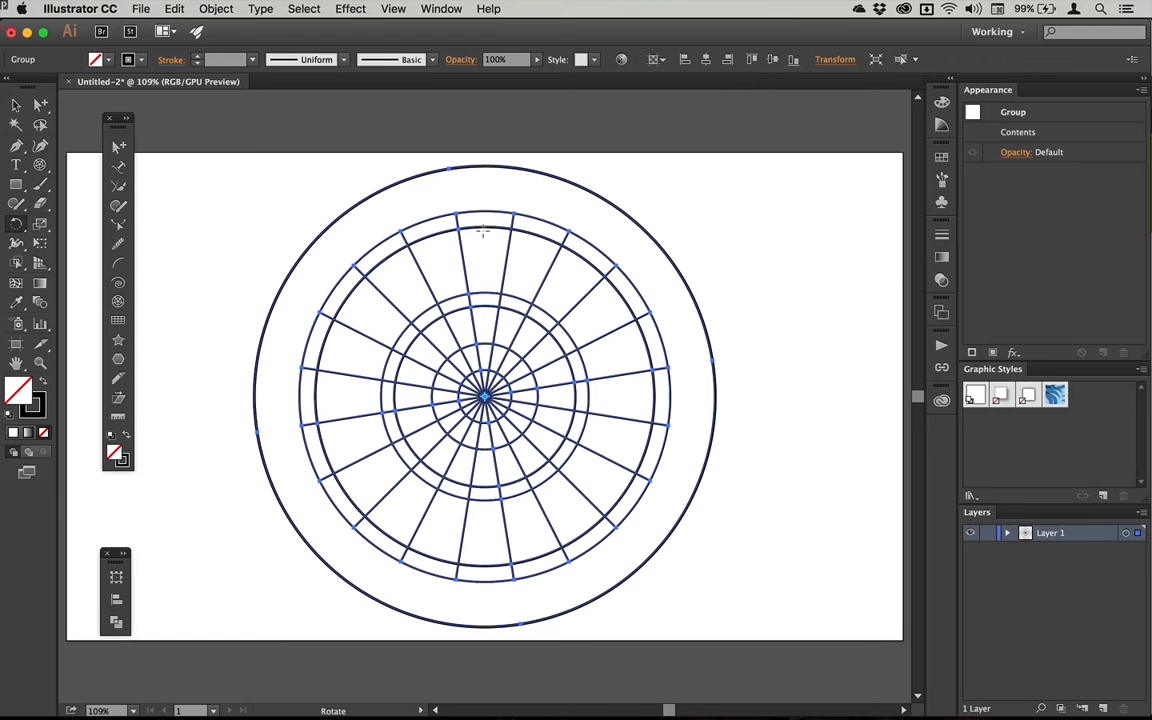
{"action": "mouse_move", "coordinate": [485, 230]}
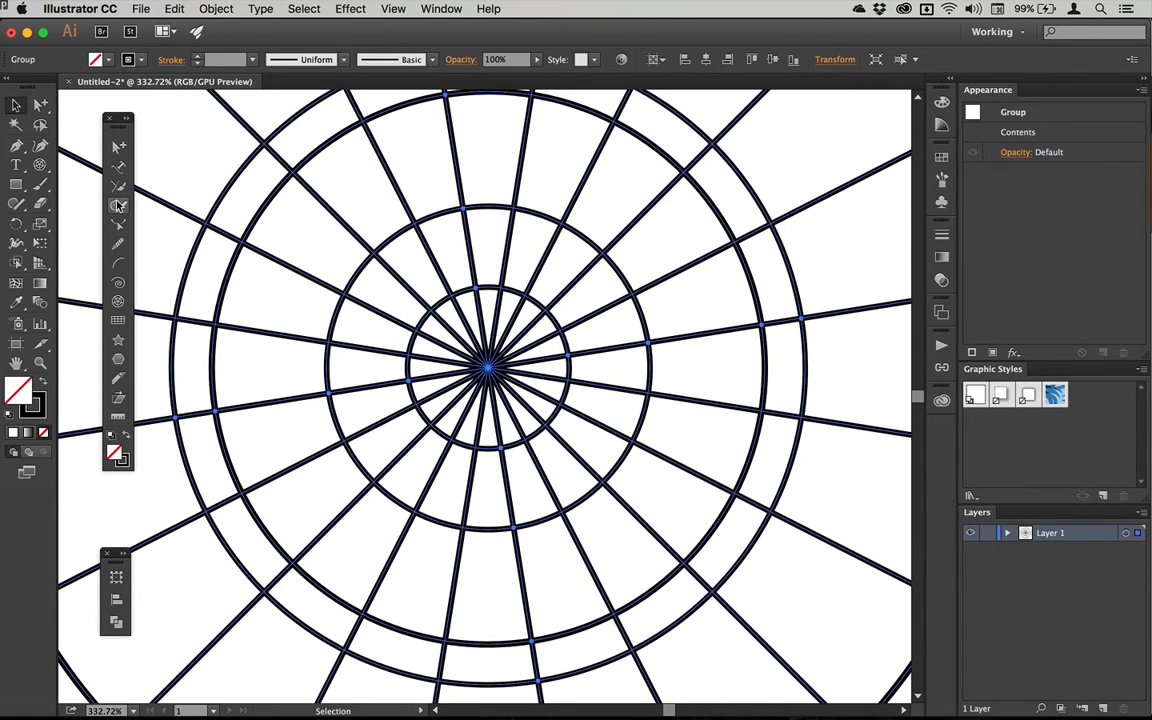
Erase the centre spokes with the Shaper tool and expand the group into plain paths.
{"action": "left_click", "coordinate": [118, 205]}
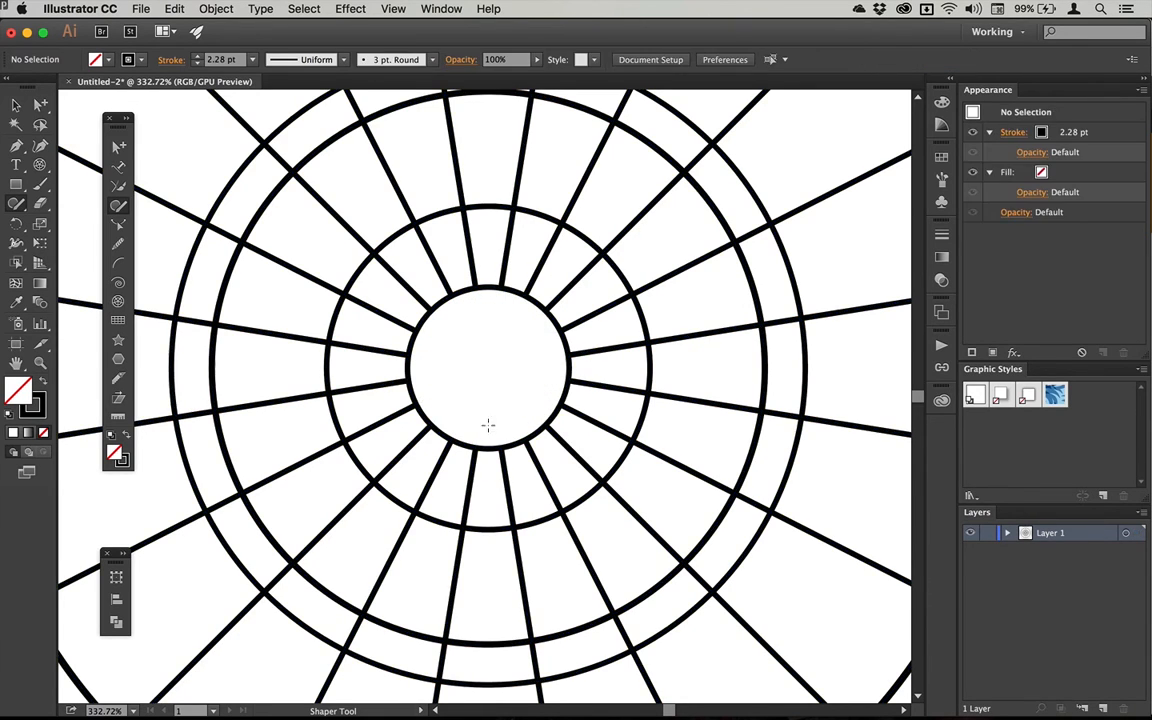
{"action": "mouse_move", "coordinate": [483, 373]}
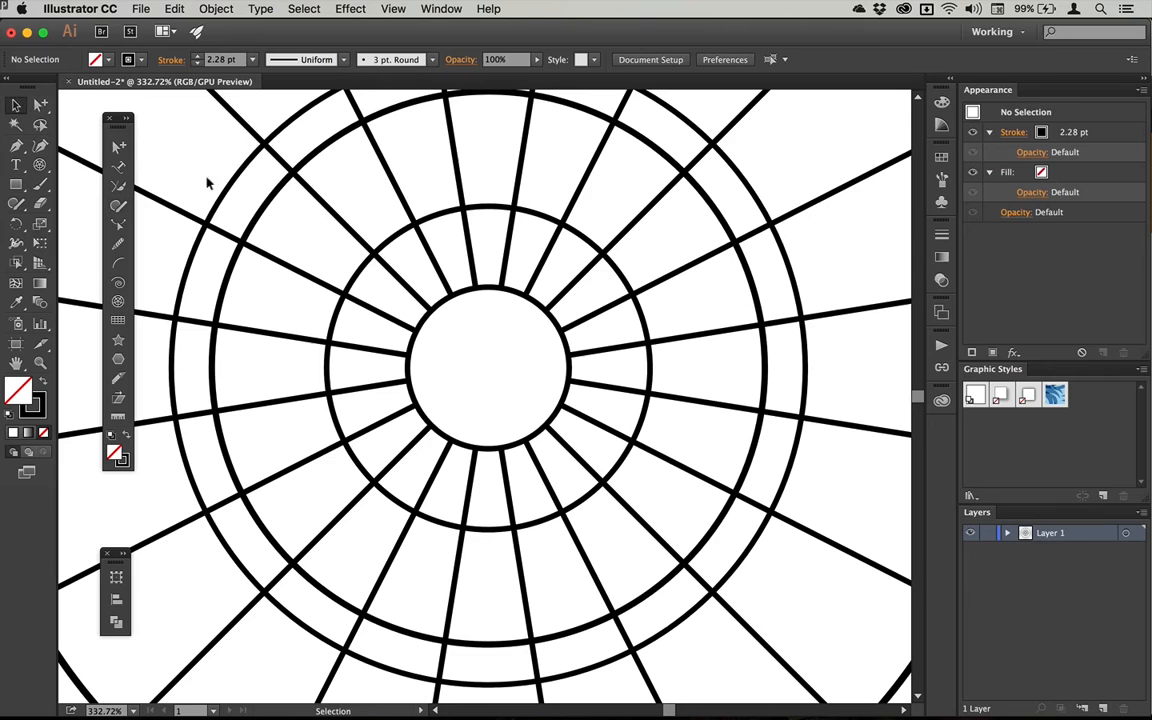
{"action": "left_click", "coordinate": [515, 285]}
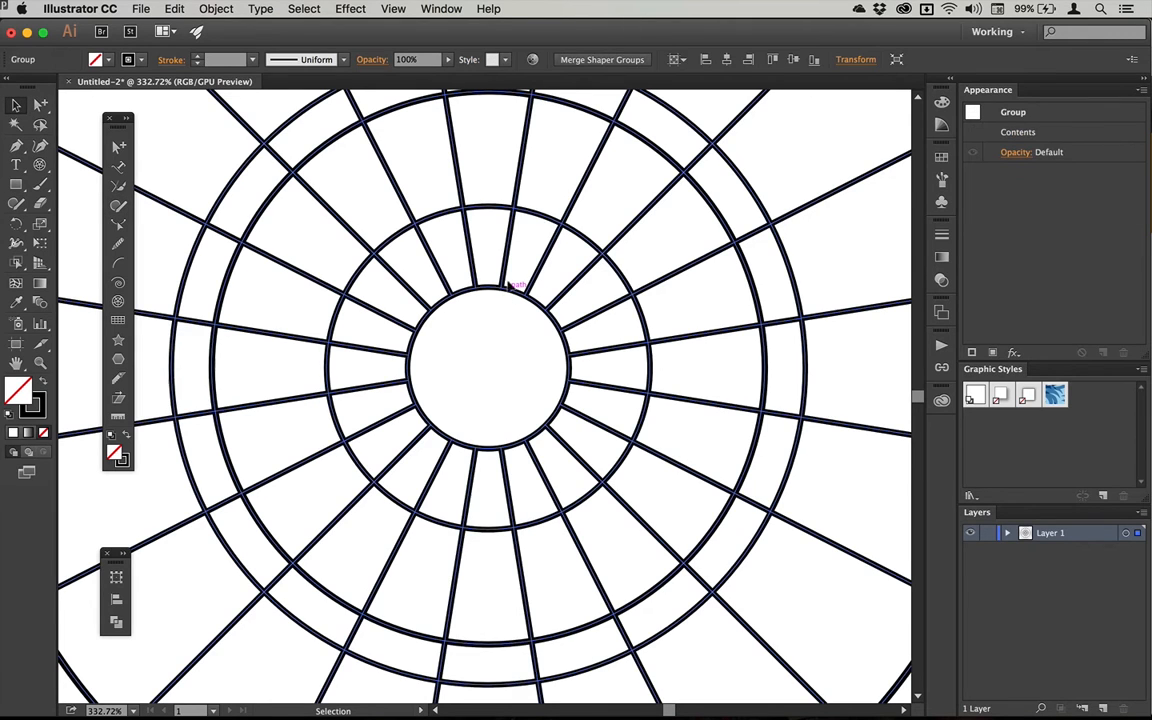
{"action": "mouse_move", "coordinate": [684, 59]}
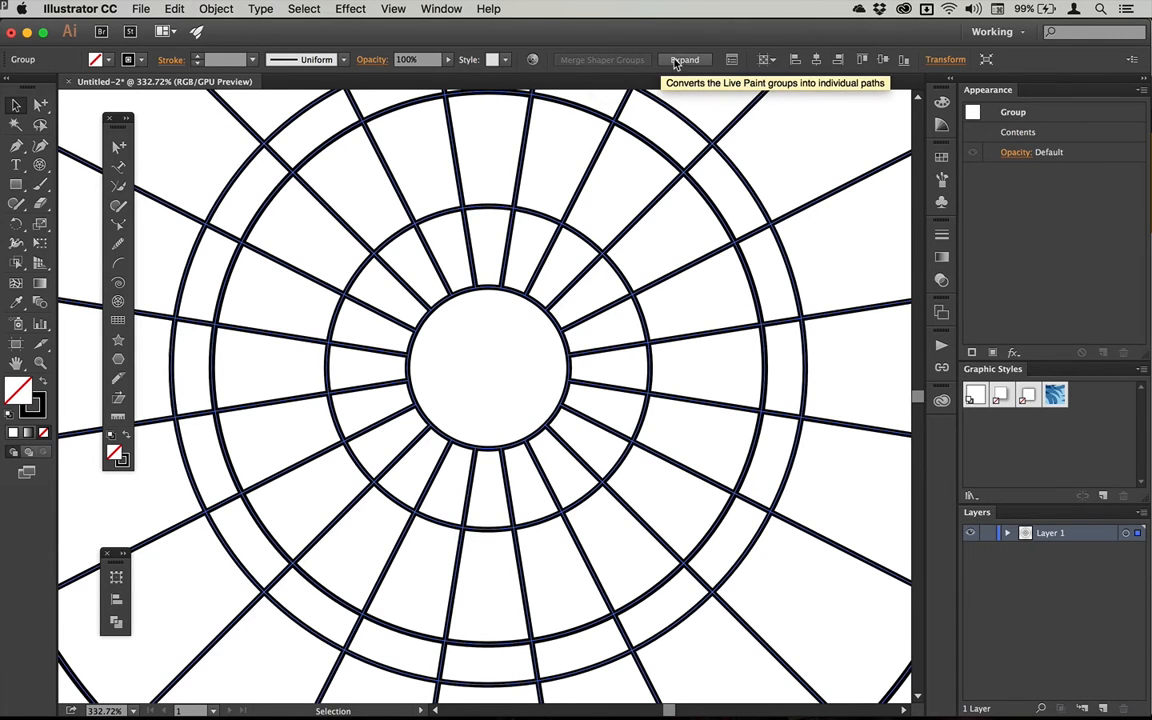
{"action": "left_click", "coordinate": [685, 59]}
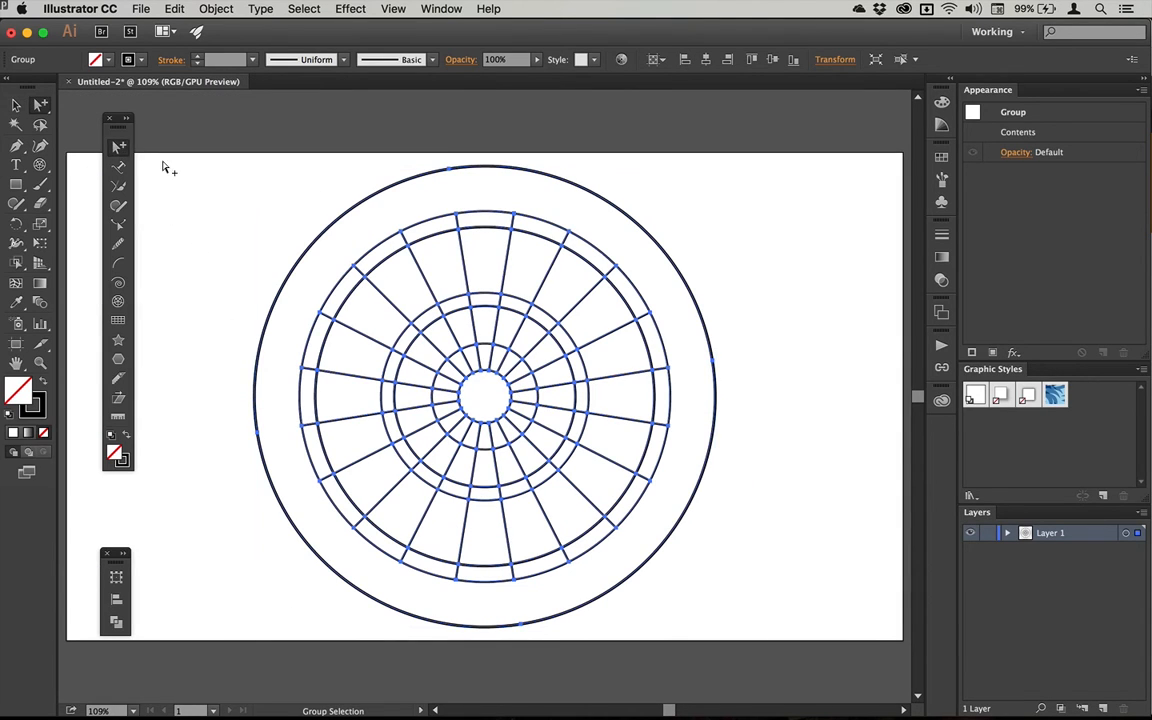
Shrink a selected ring uniformly to 25% to make the bullseye.
{"action": "left_click", "coordinate": [478, 345]}
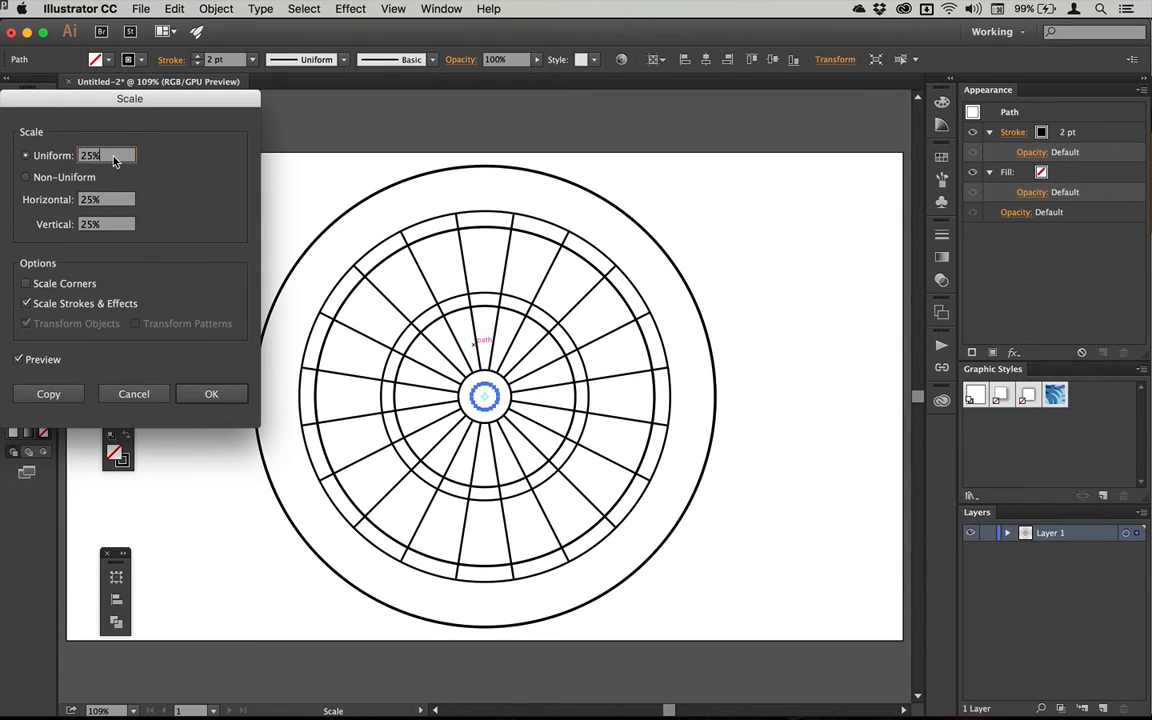
{"action": "triple_click", "coordinate": [105, 155]}
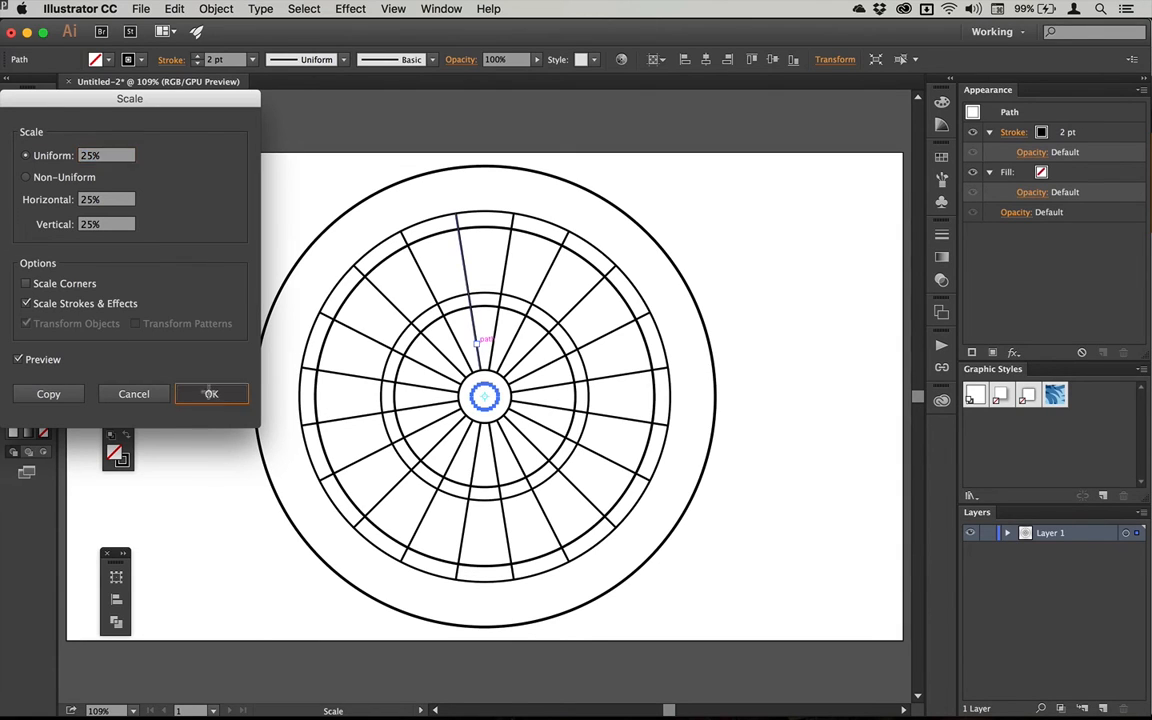
{"action": "left_click", "coordinate": [211, 393]}
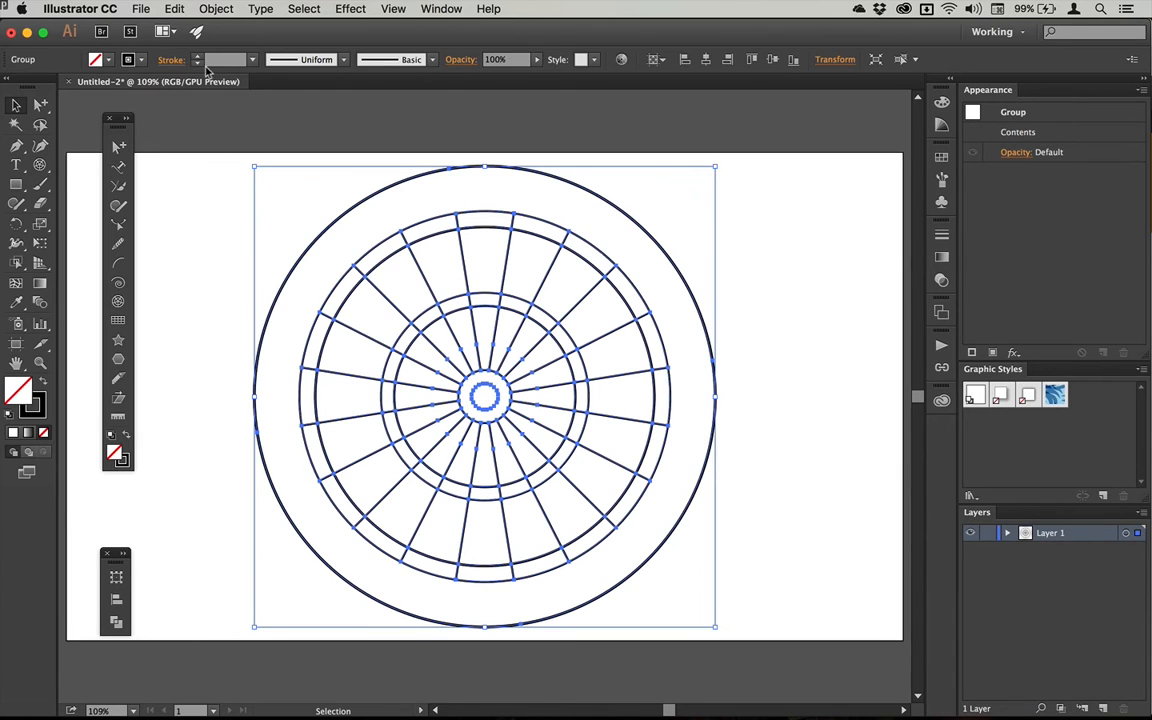
Give all dartboard lines a 2 pt stroke weight and reselect the whole drawing.
{"action": "left_click", "coordinate": [243, 59]}
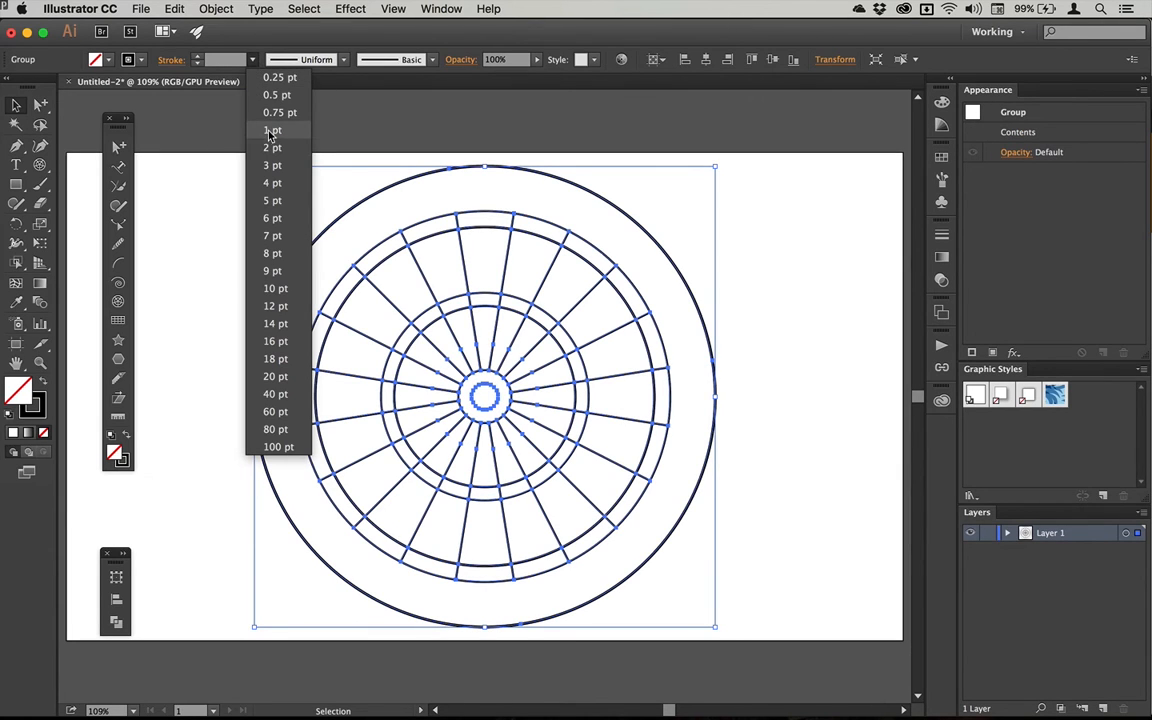
{"action": "left_click", "coordinate": [272, 147]}
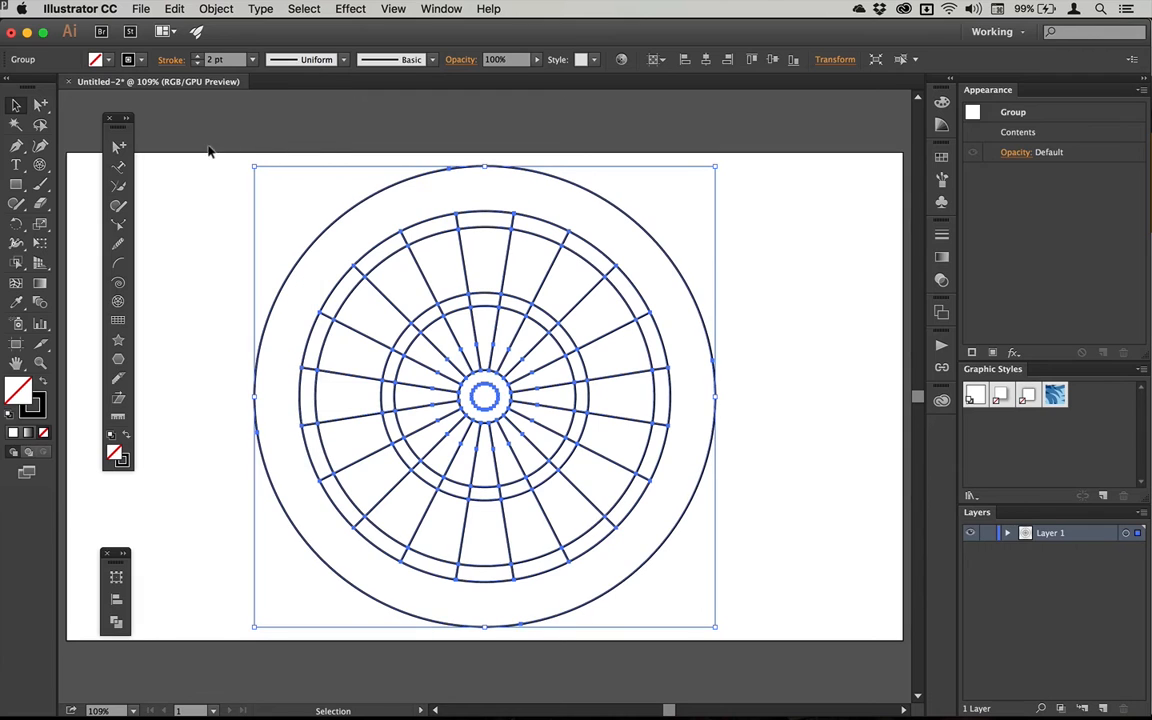
{"action": "left_click", "coordinate": [435, 190]}
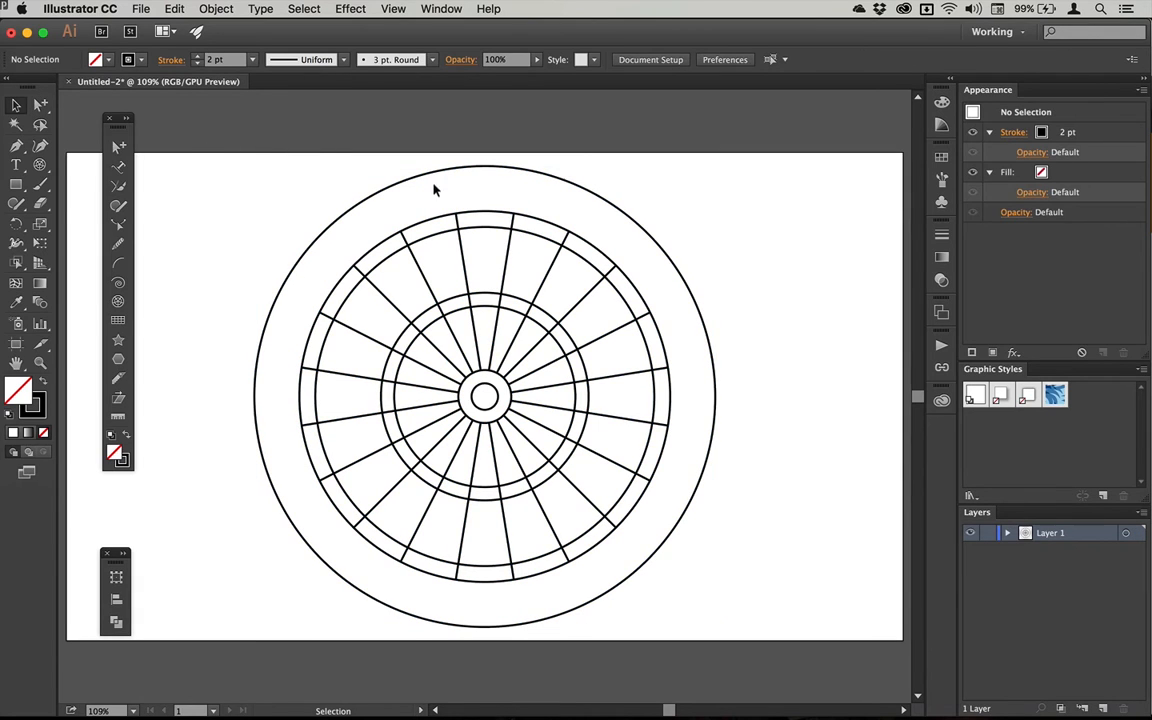
{"action": "left_click", "coordinate": [435, 182]}
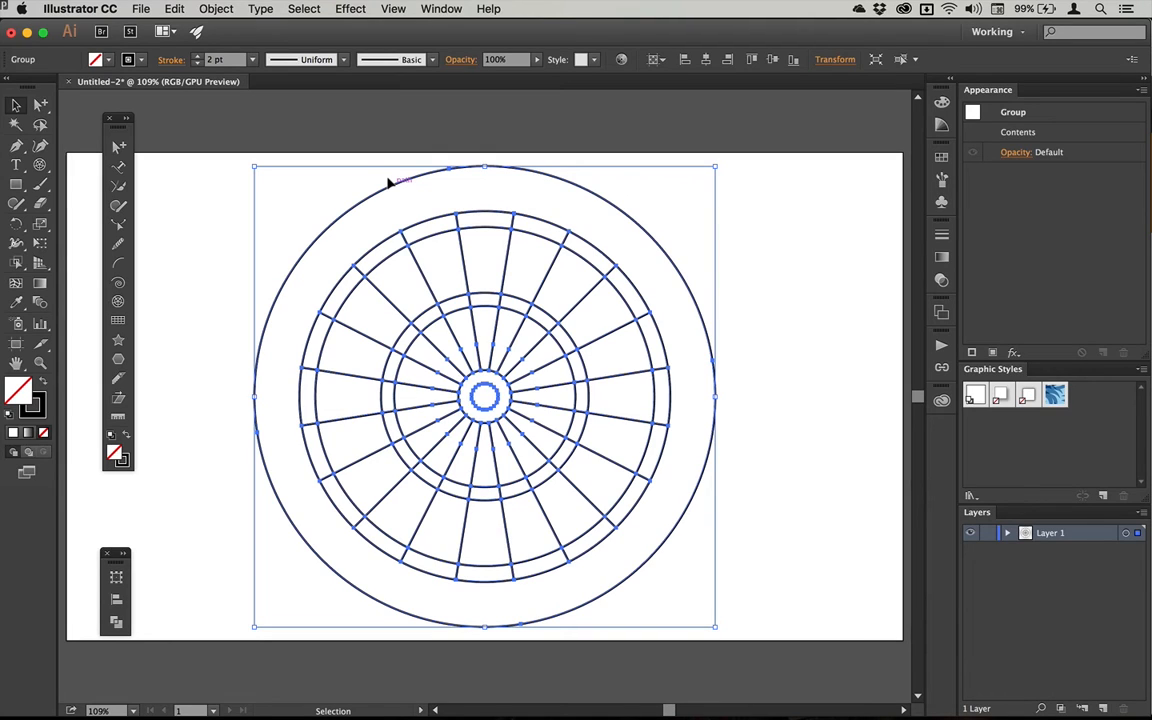
{"action": "left_click", "coordinate": [15, 123]}
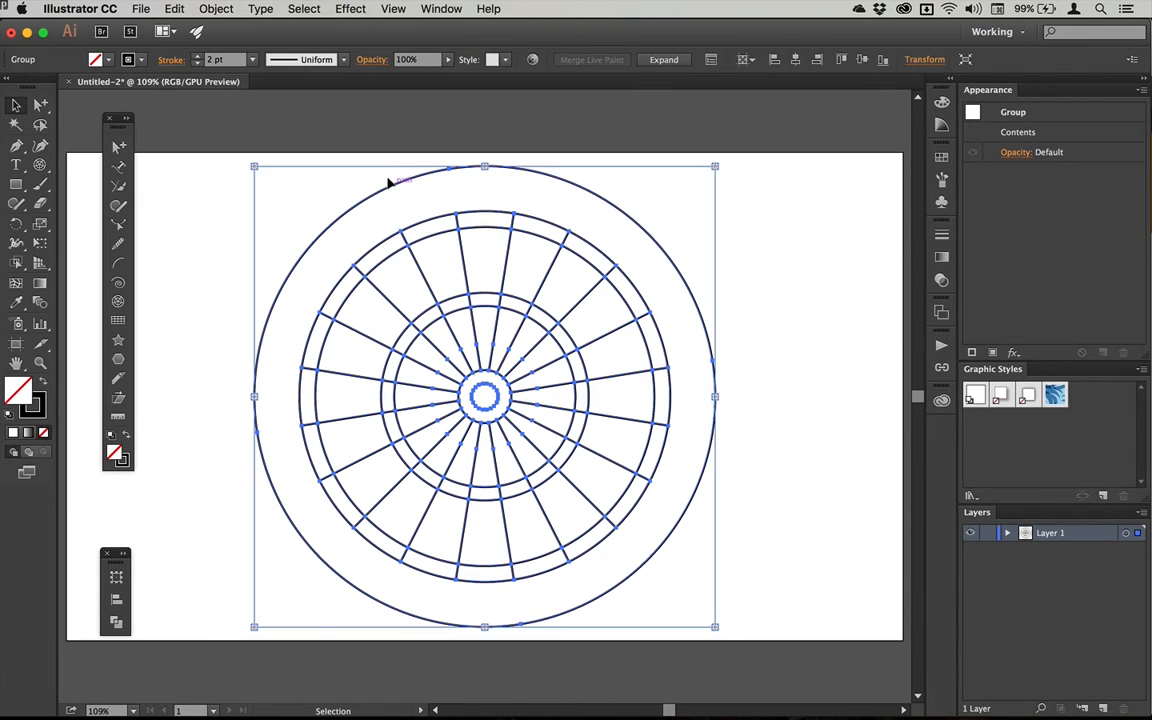
{"action": "left_click", "coordinate": [216, 8]}
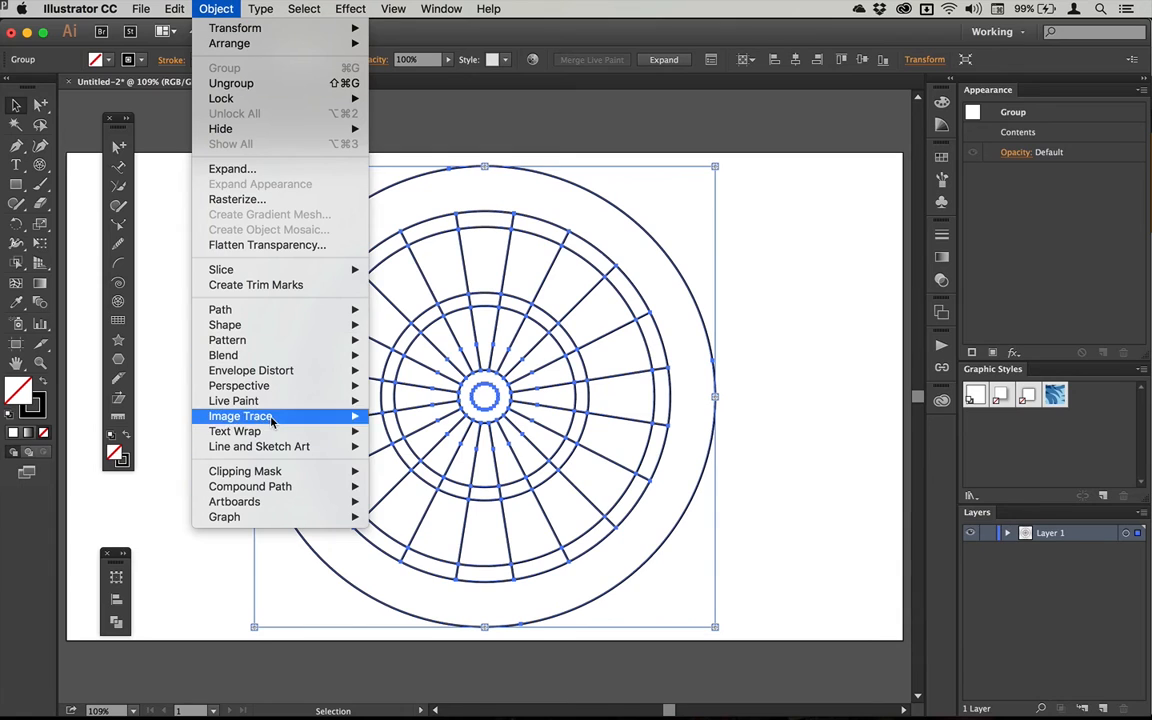
{"action": "mouse_move", "coordinate": [137, 306]}
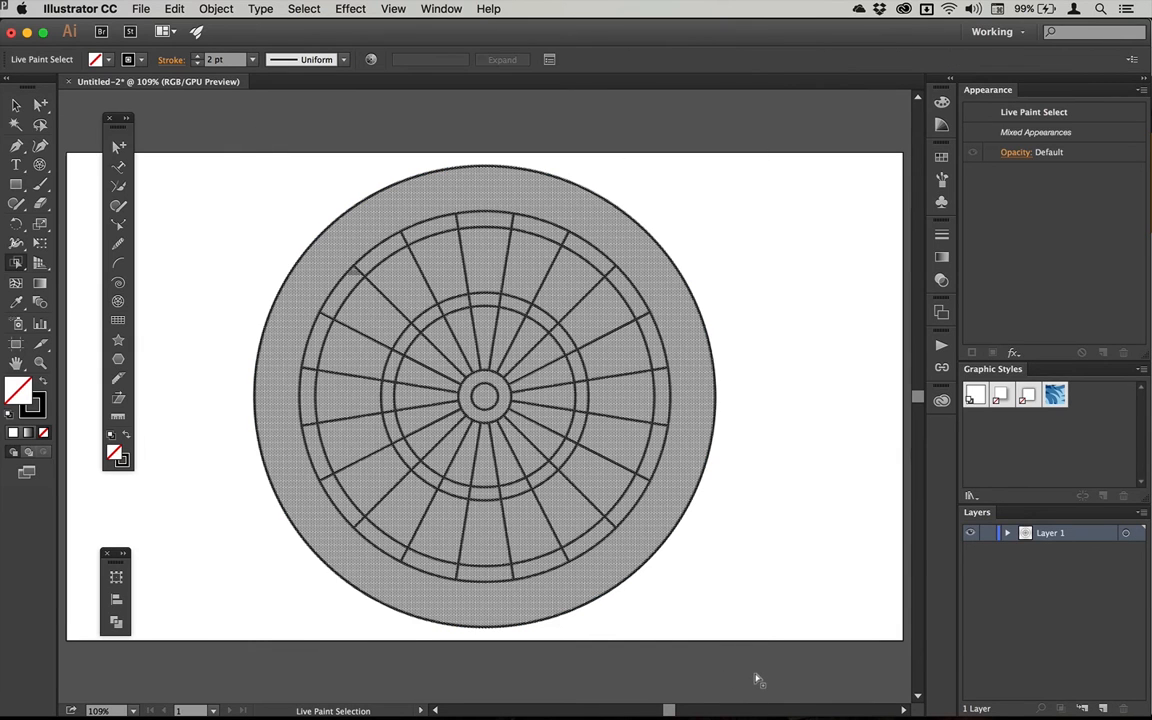
Set Live Paint Selection to select fills with a Light Red highlight, then open Libraries.
{"action": "left_click", "coordinate": [408, 285]}
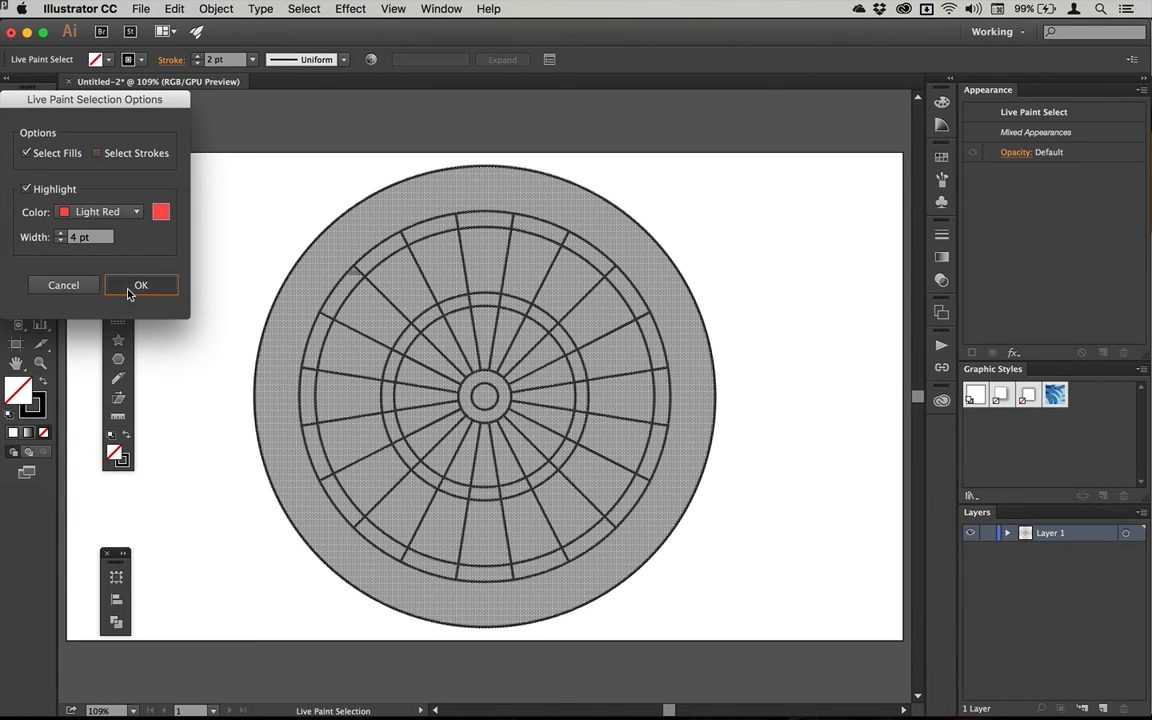
{"action": "left_click", "coordinate": [140, 285]}
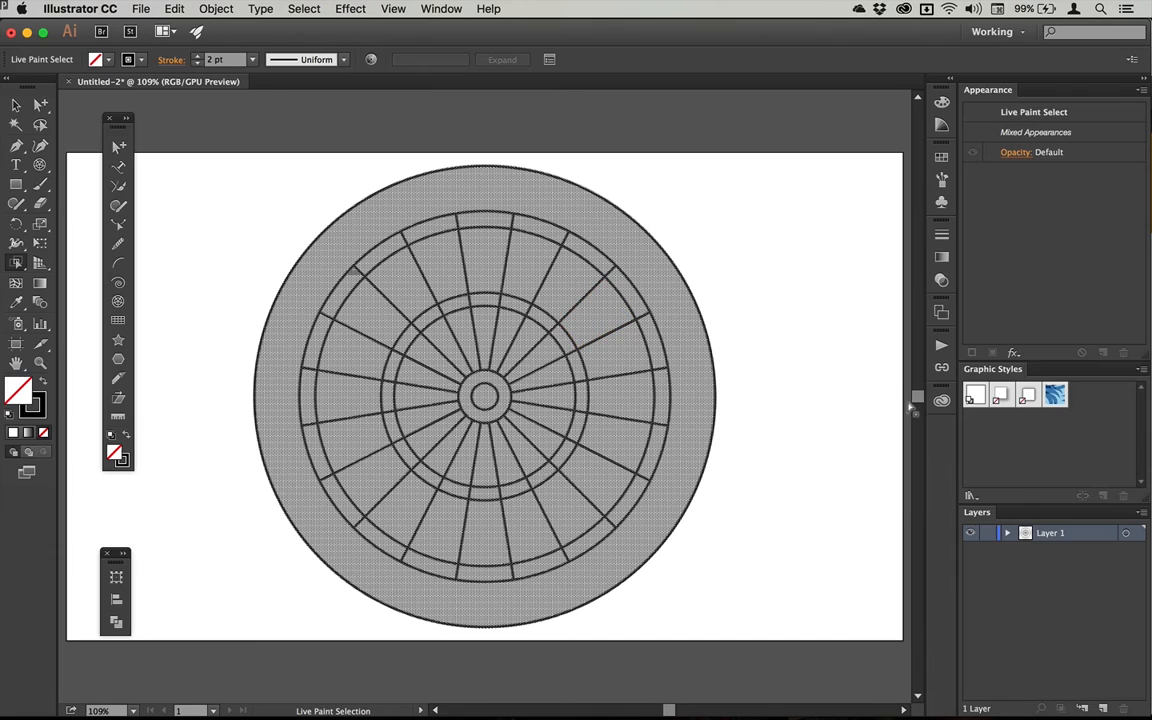
{"action": "left_click", "coordinate": [941, 401]}
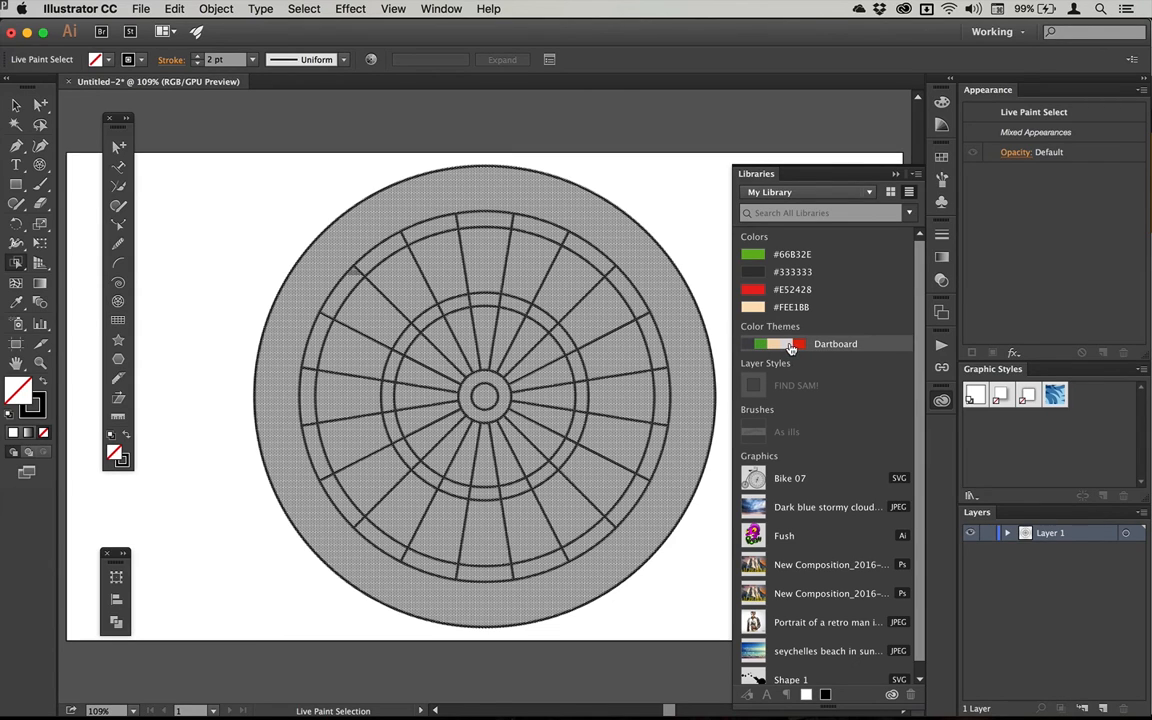
{"action": "mouse_move", "coordinate": [800, 345]}
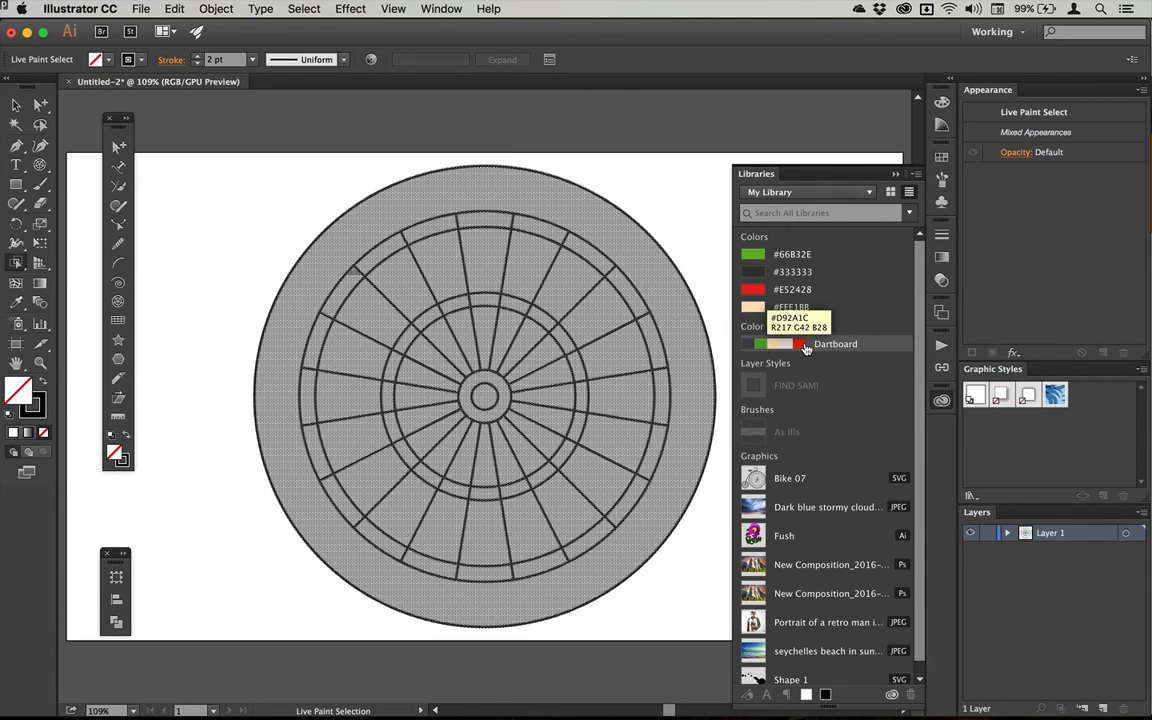
Add the Dartboard colour theme from Libraries to the Swatches.
{"action": "right_click", "coordinate": [790, 343]}
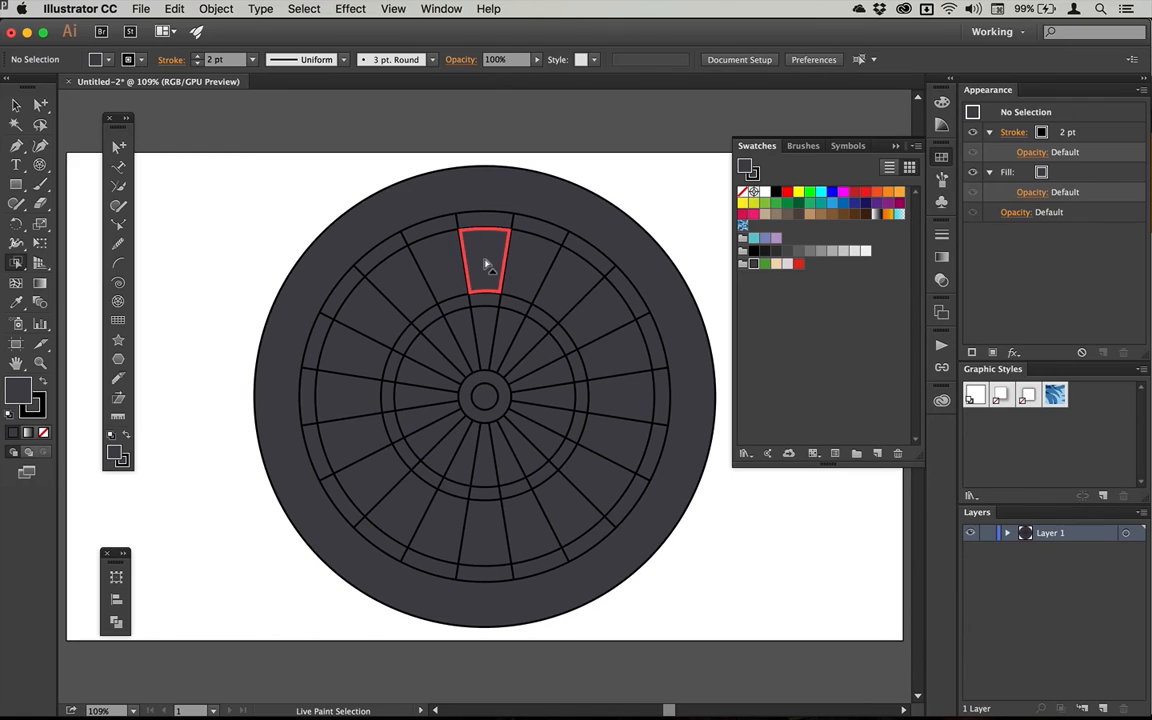
Select the top and alternating board segments, then a first double-ring segment.
{"action": "left_click", "coordinate": [505, 335]}
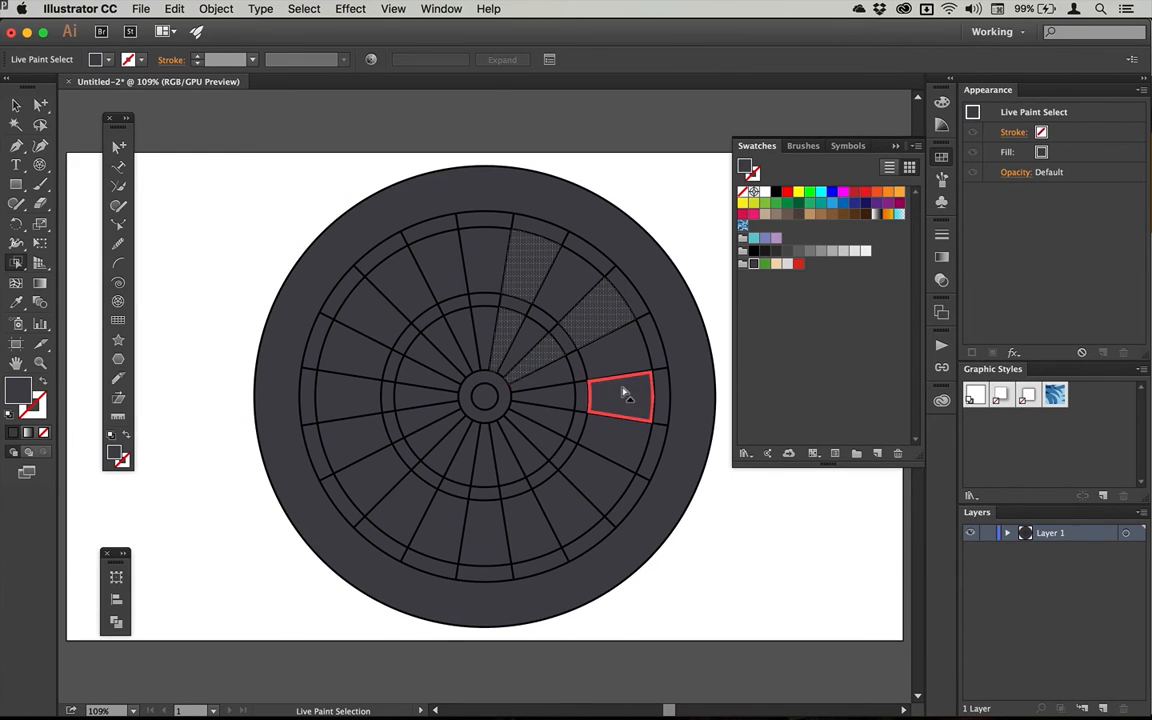
{"action": "mouse_move", "coordinate": [535, 472]}
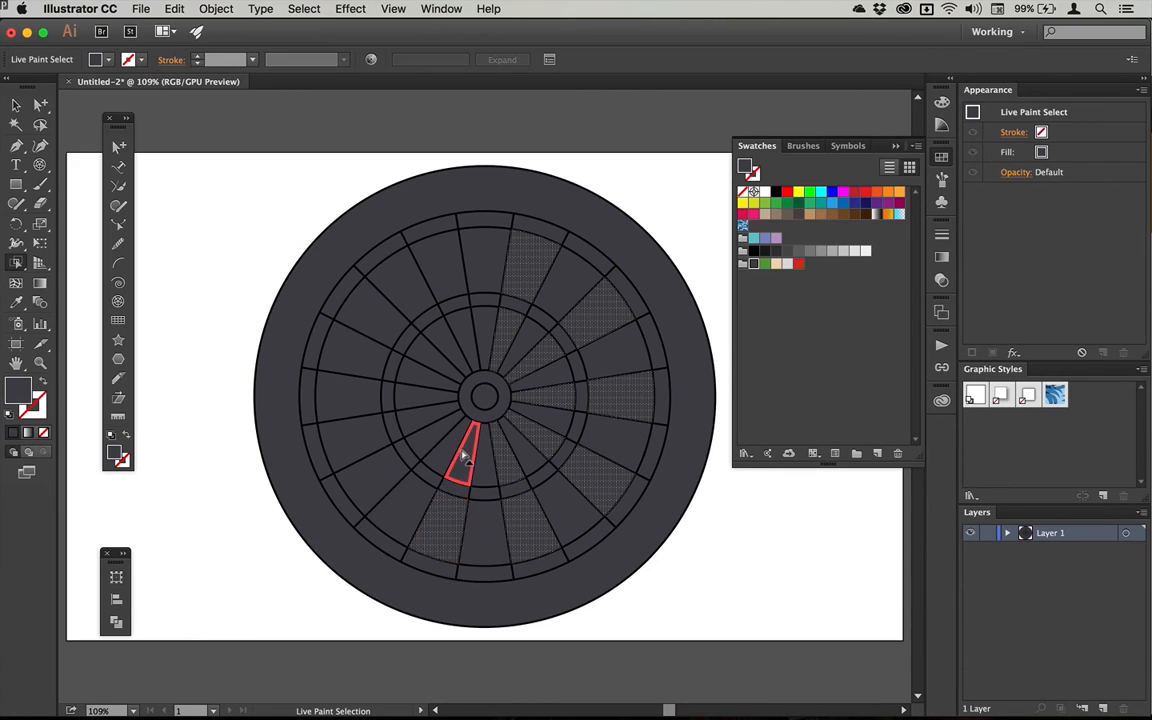
{"action": "left_click", "coordinate": [350, 395]}
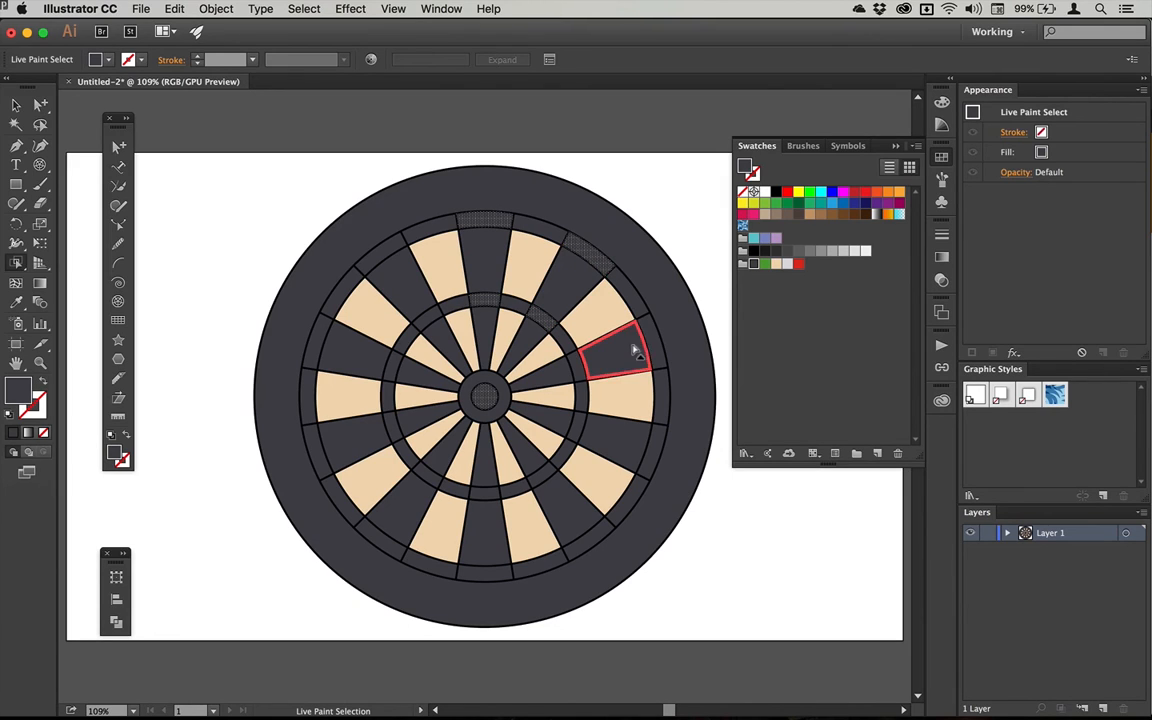
{"action": "left_click", "coordinate": [628, 442]}
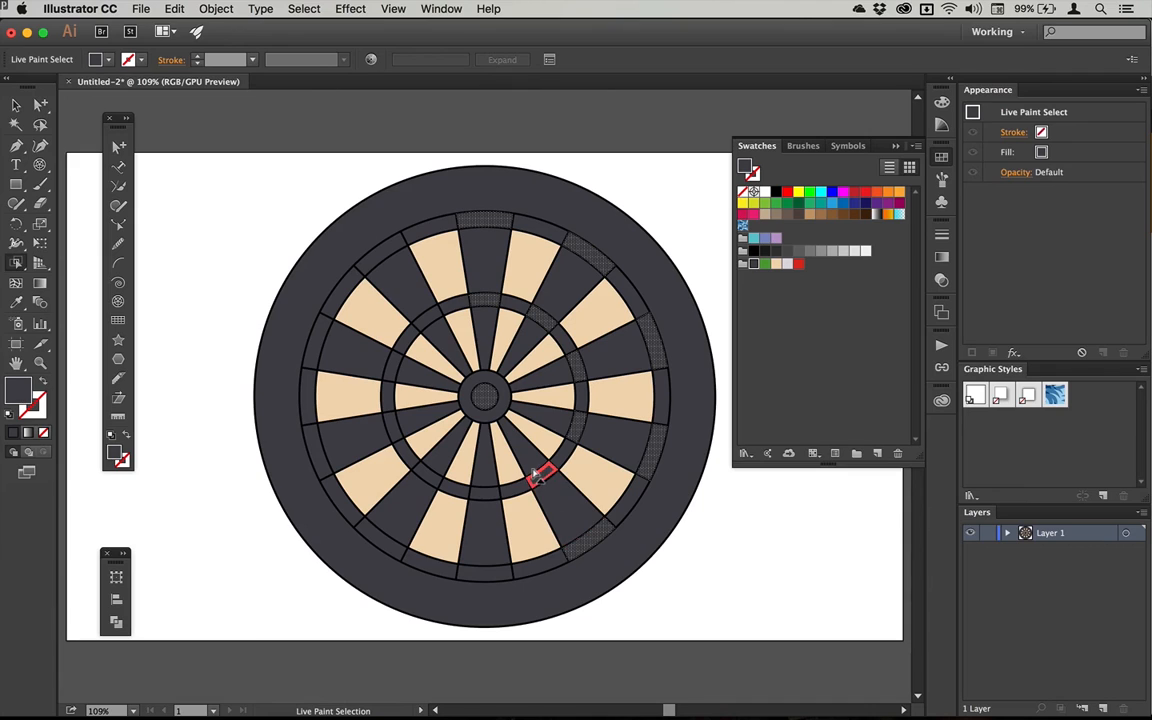
{"action": "mouse_move", "coordinate": [390, 545]}
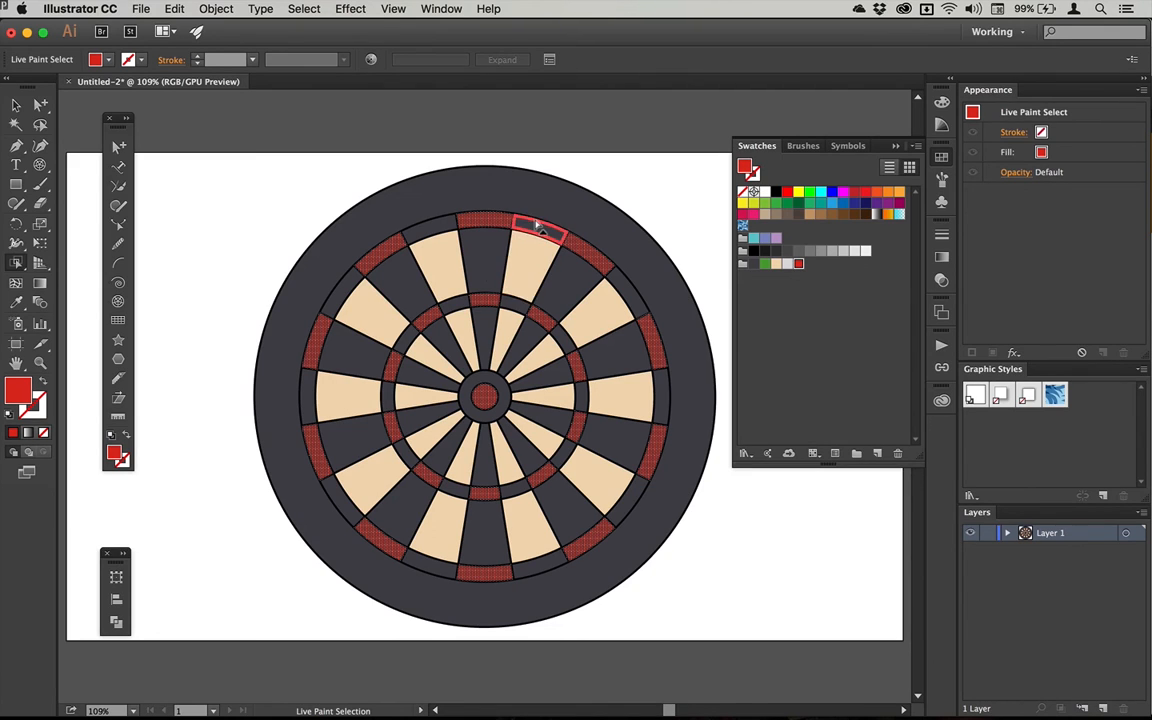
Add more double-ring and treble-ring segments to the Live Paint selection.
{"action": "left_click", "coordinate": [362, 270]}
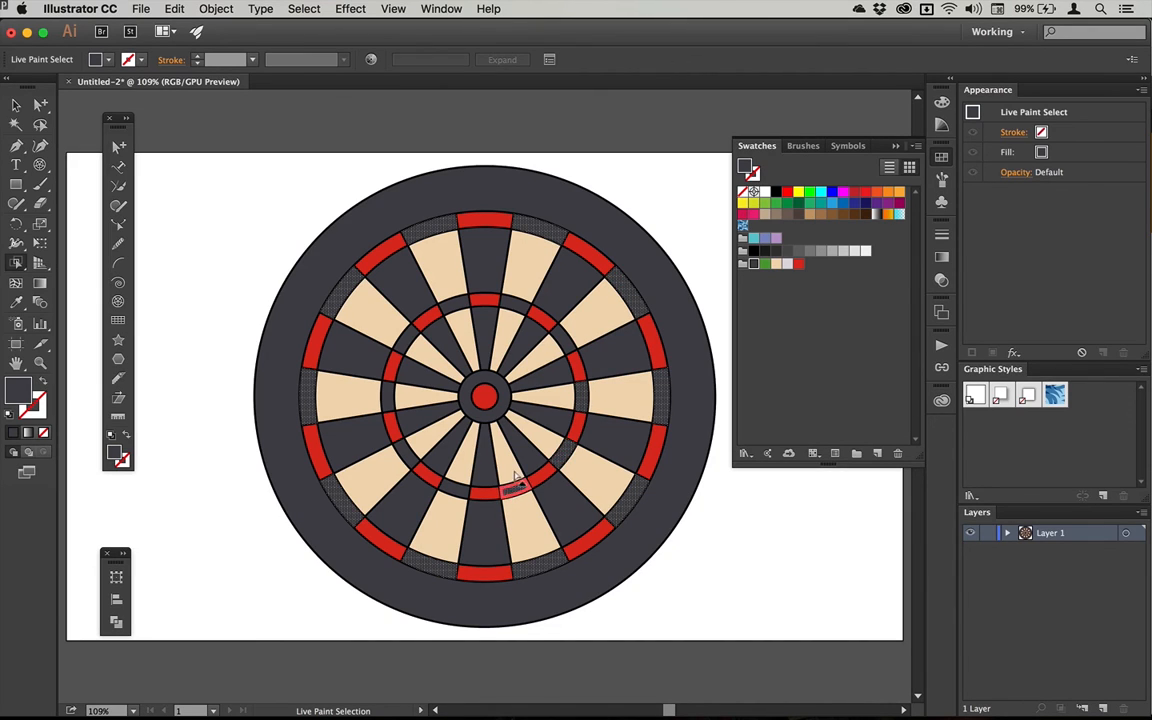
{"action": "left_click", "coordinate": [475, 300]}
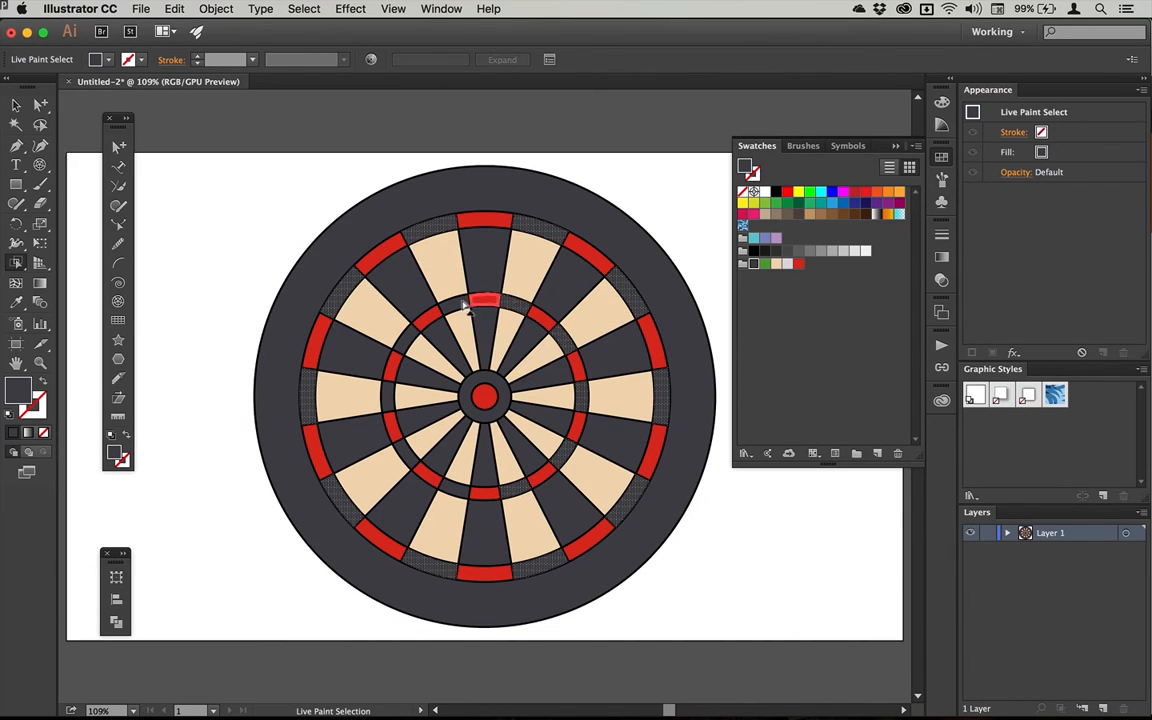
{"action": "left_click", "coordinate": [390, 440]}
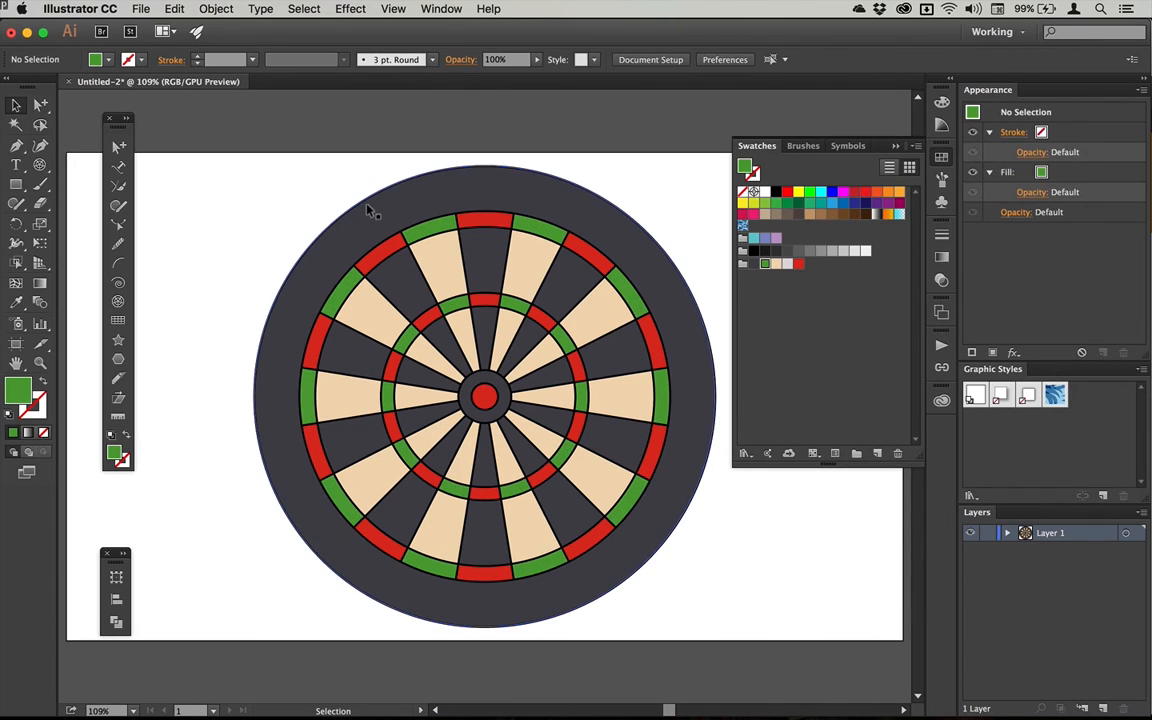
Select the board to remove its outlines, pick the bullseye's outer ring, then deselect.
{"action": "left_click", "coordinate": [485, 400]}
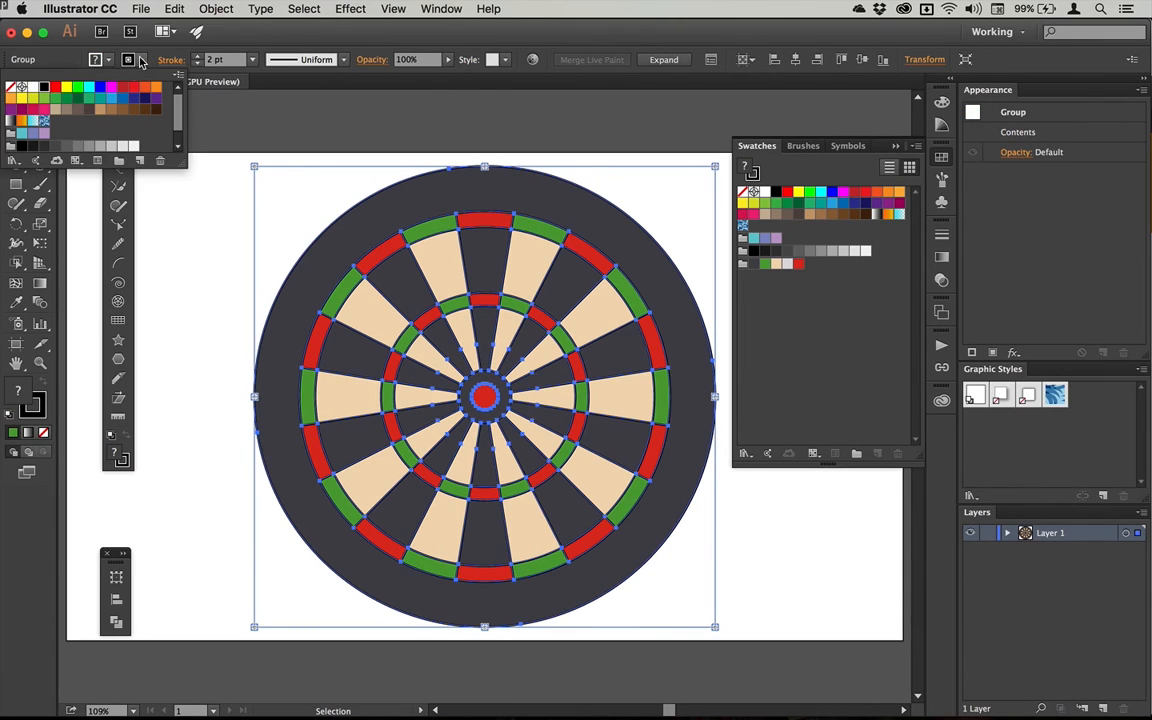
{"action": "mouse_move", "coordinate": [394, 44]}
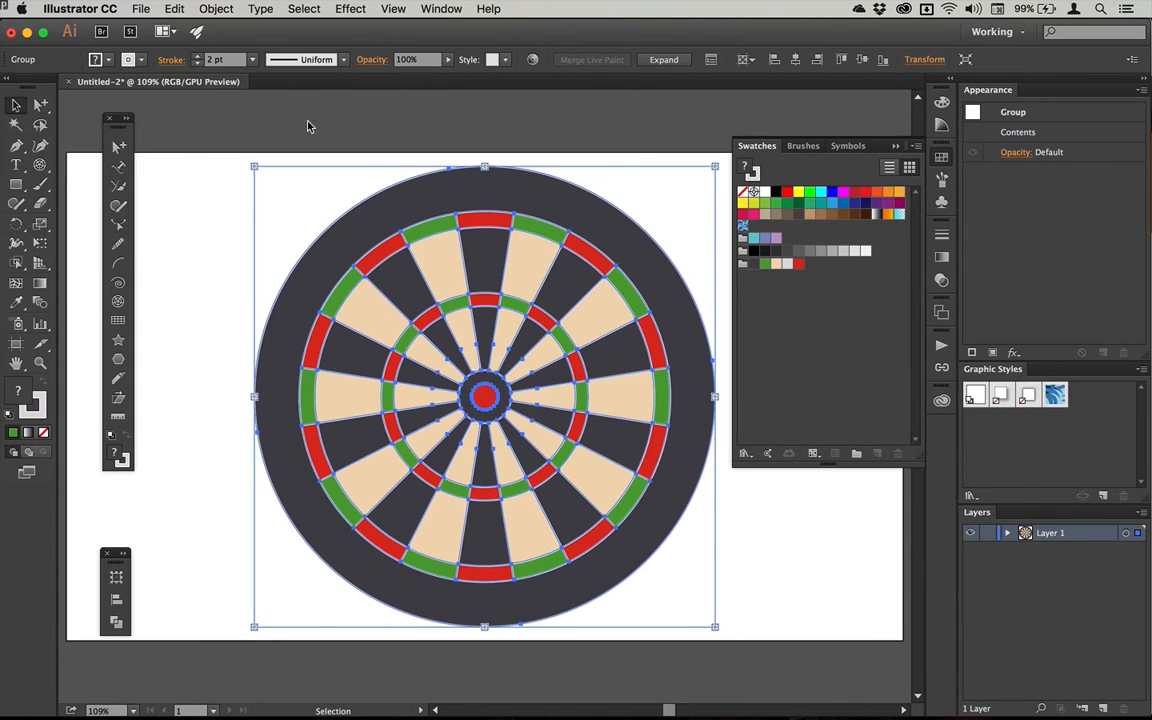
{"action": "left_click", "coordinate": [280, 128]}
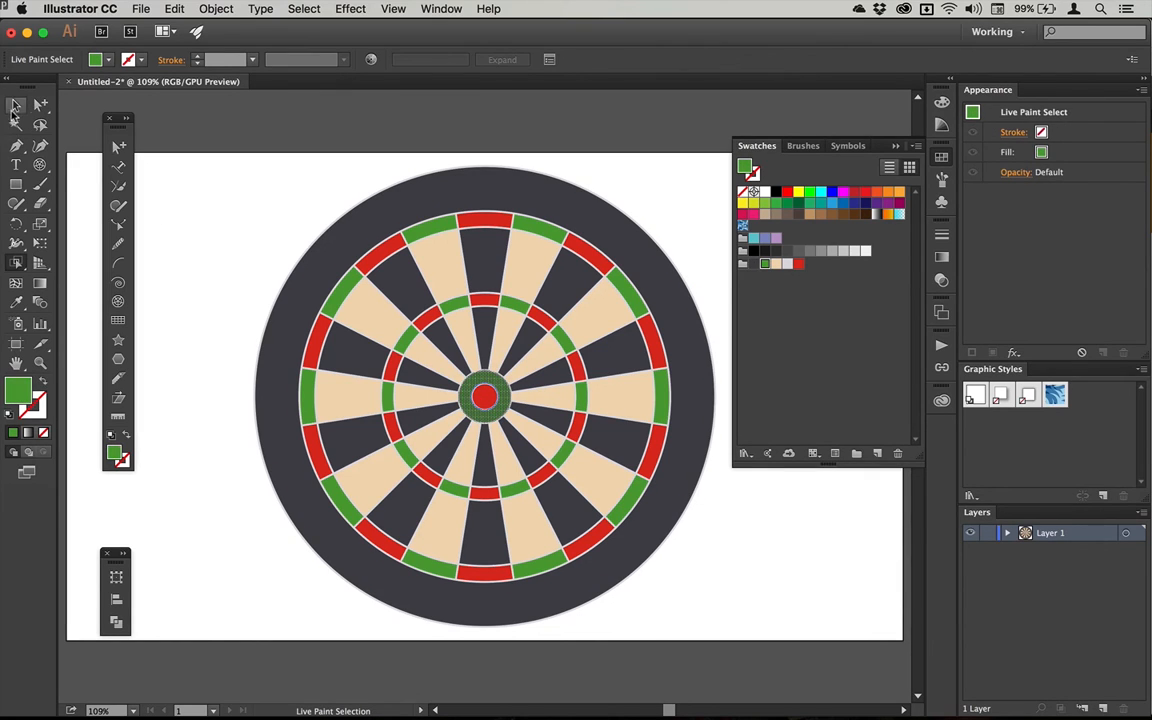
{"action": "left_click", "coordinate": [15, 105]}
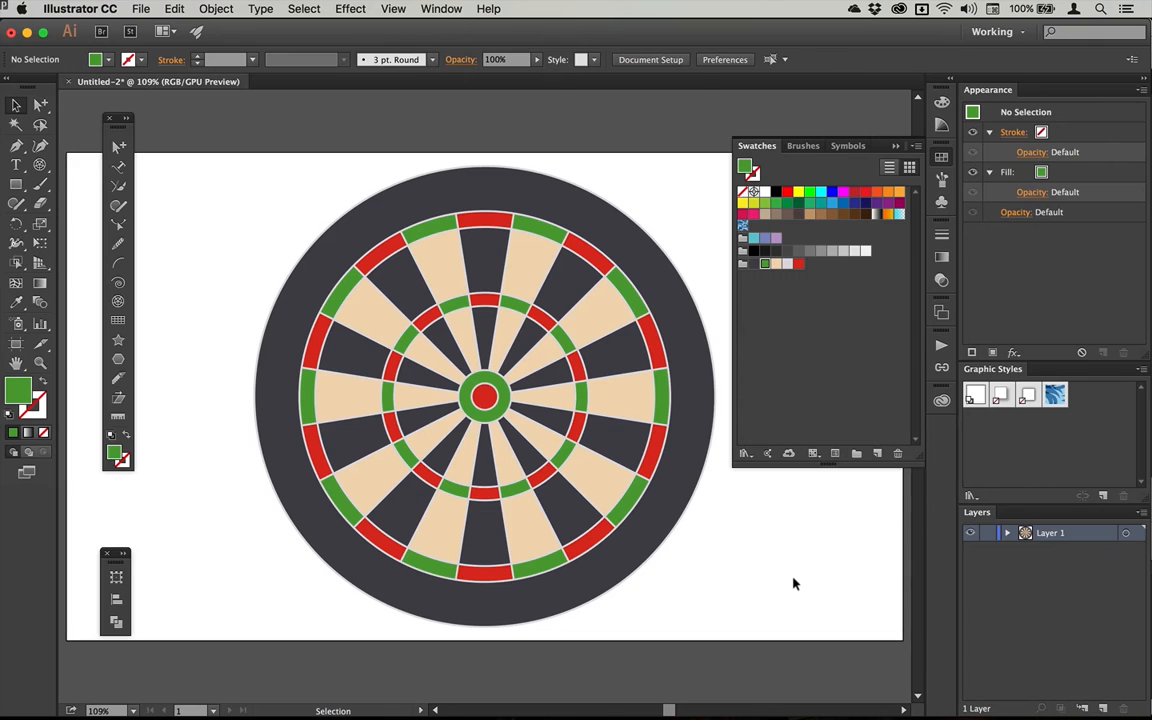